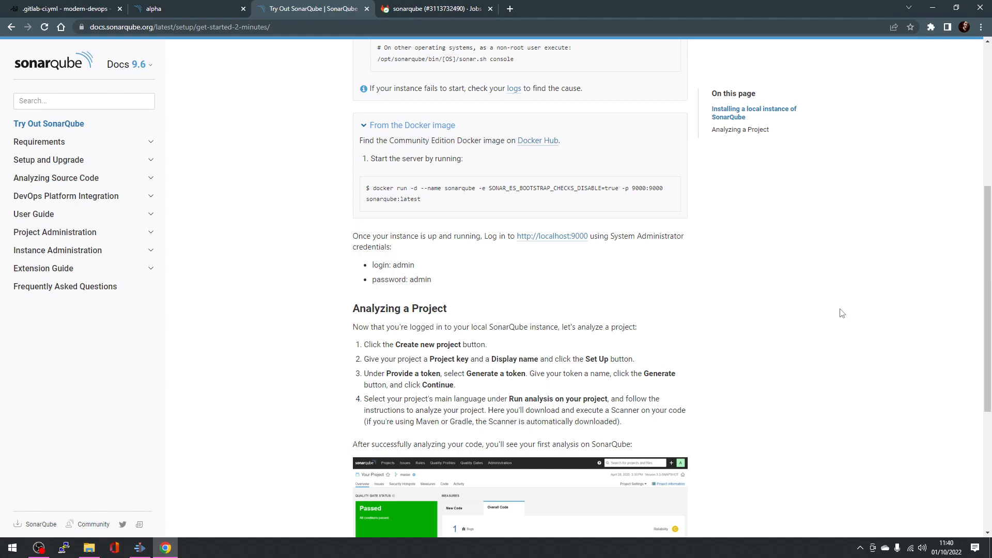
{"action": "mouse_move", "coordinate": [778, 315]}
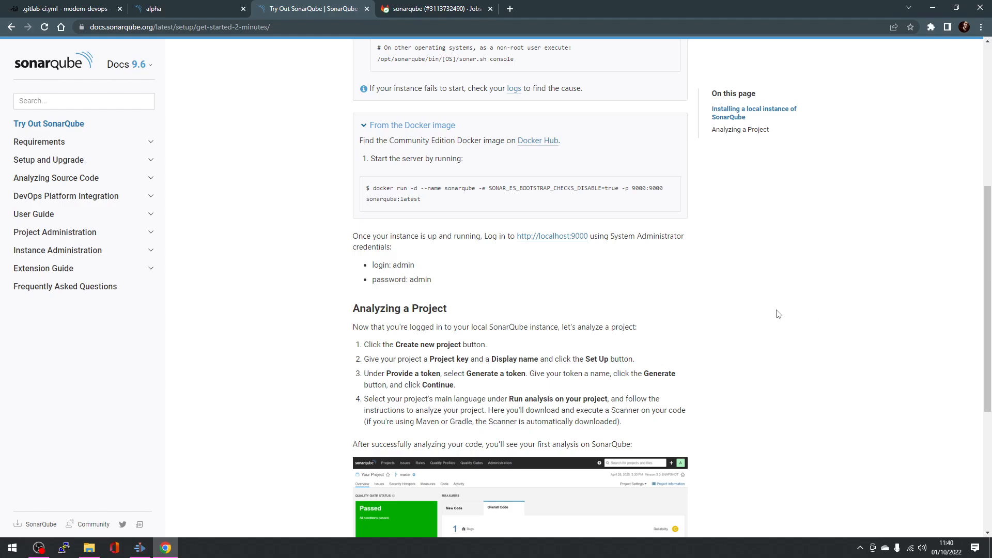
{"action": "mouse_move", "coordinate": [775, 315]}
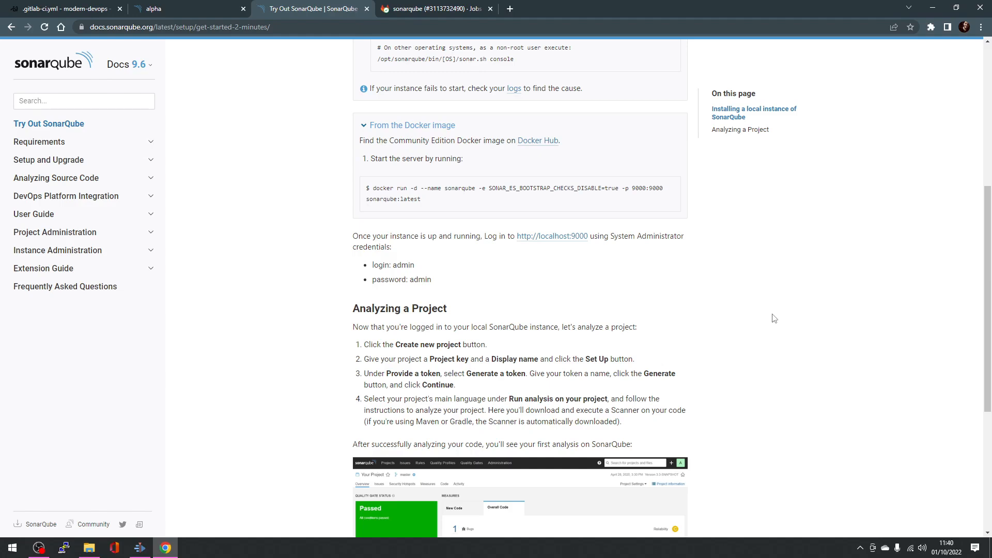
{"action": "mouse_move", "coordinate": [770, 315]}
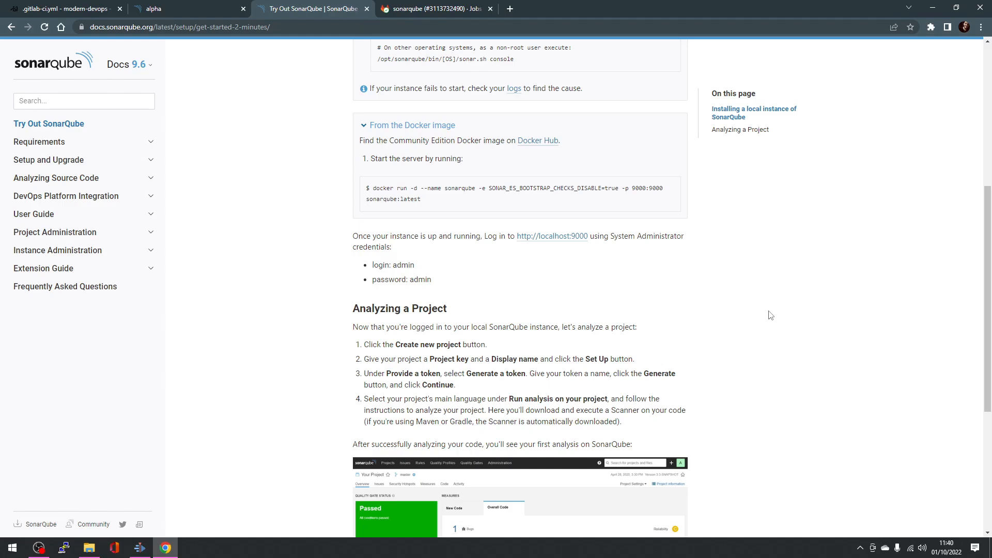
{"action": "mouse_move", "coordinate": [607, 310]}
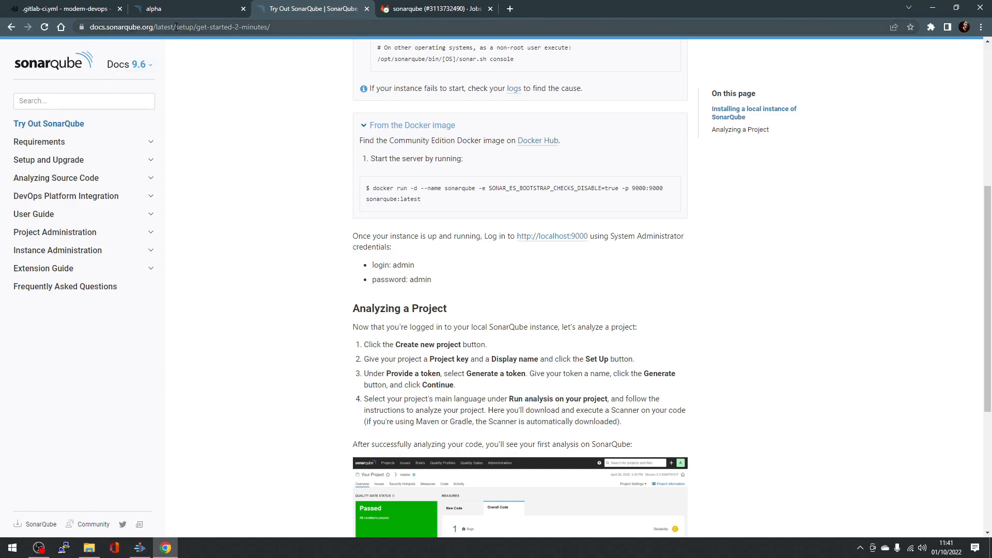
Select the docker run command in the SonarQube Docs local installation section.
{"action": "left_click", "coordinate": [126, 64]}
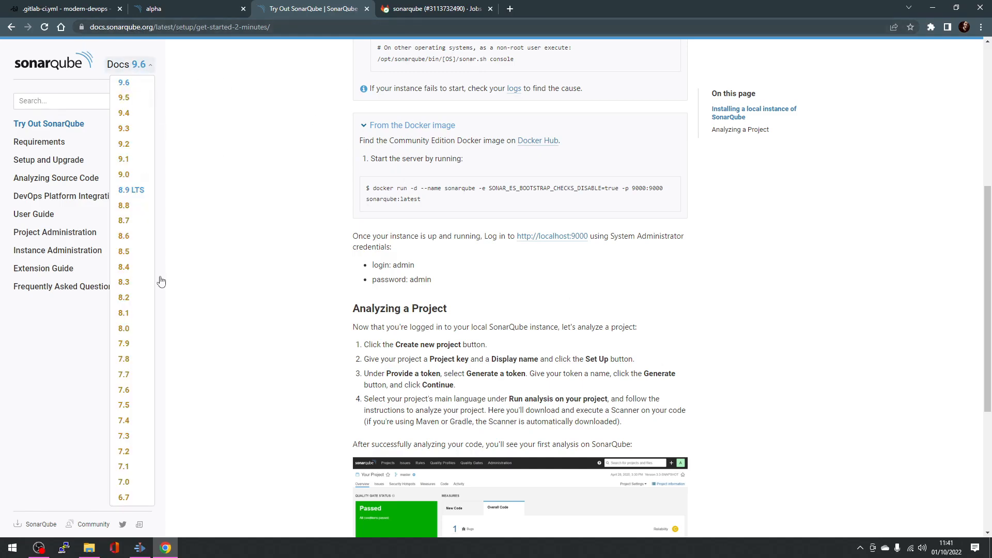
{"action": "mouse_move", "coordinate": [138, 83]}
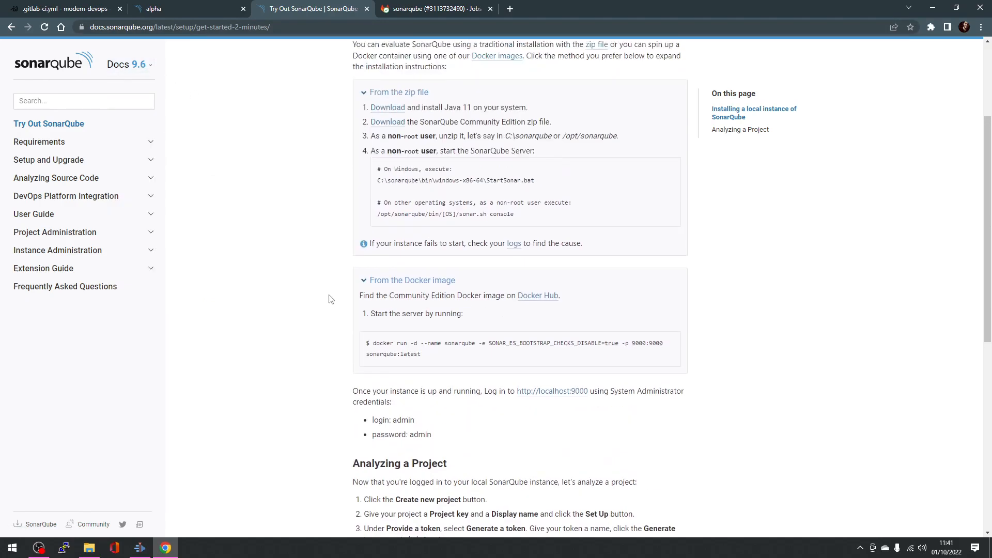
{"action": "scroll", "scroll_direction": "up", "scroll_amount": 3}
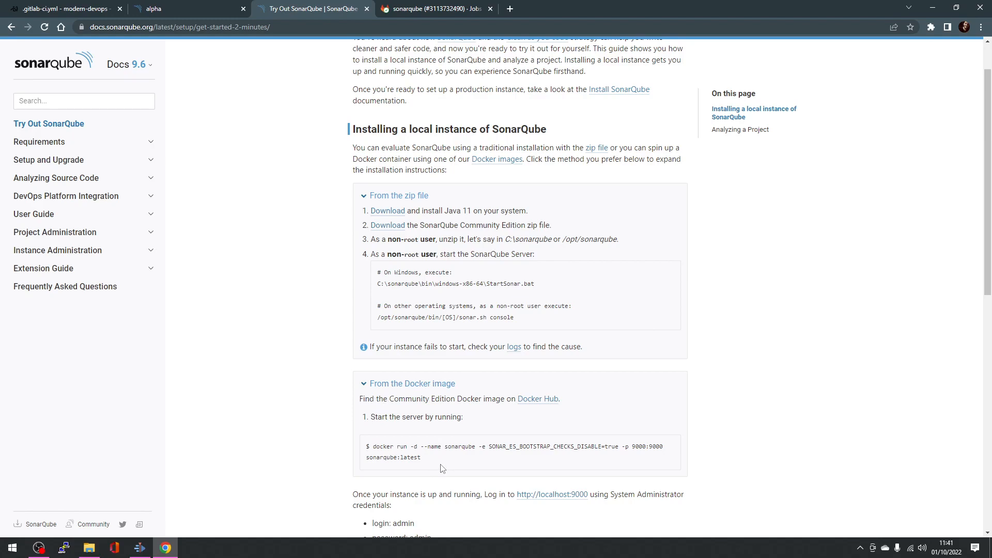
{"action": "mouse_move", "coordinate": [431, 459]}
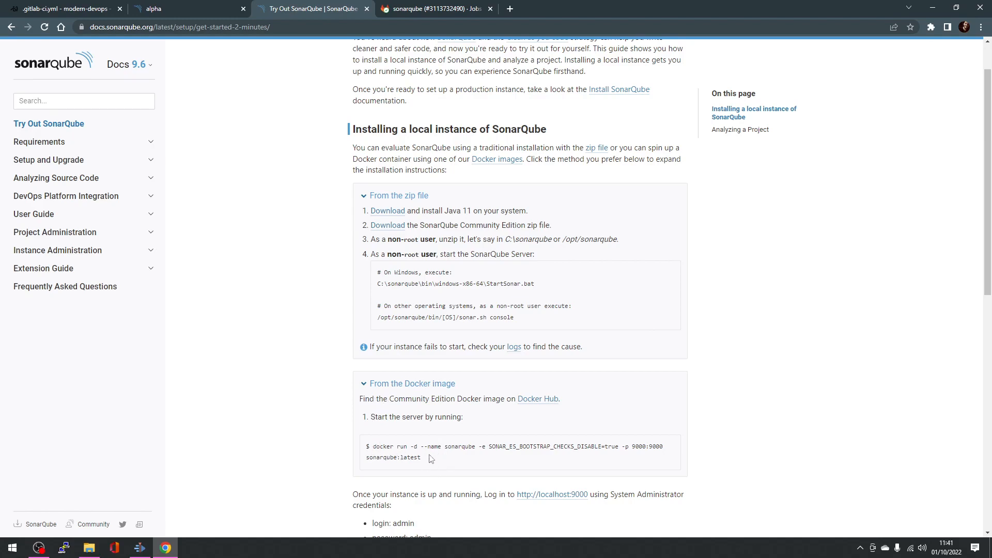
{"action": "left_click_drag", "start_coordinate": [373, 446], "coordinate": [420, 457]}
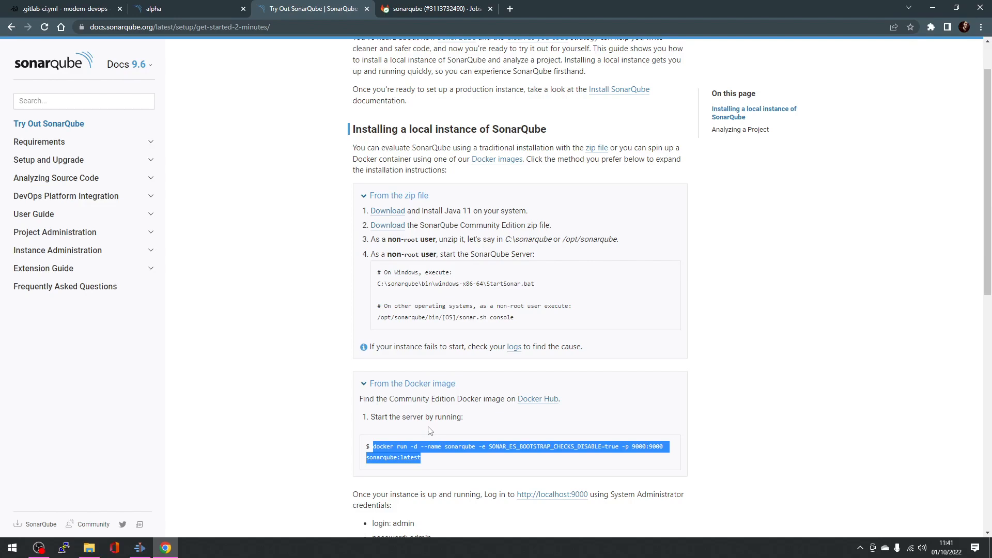
Clear the code-server terminal and run docker ps to confirm the sonarqube container is running.
{"action": "left_click", "coordinate": [63, 8]}
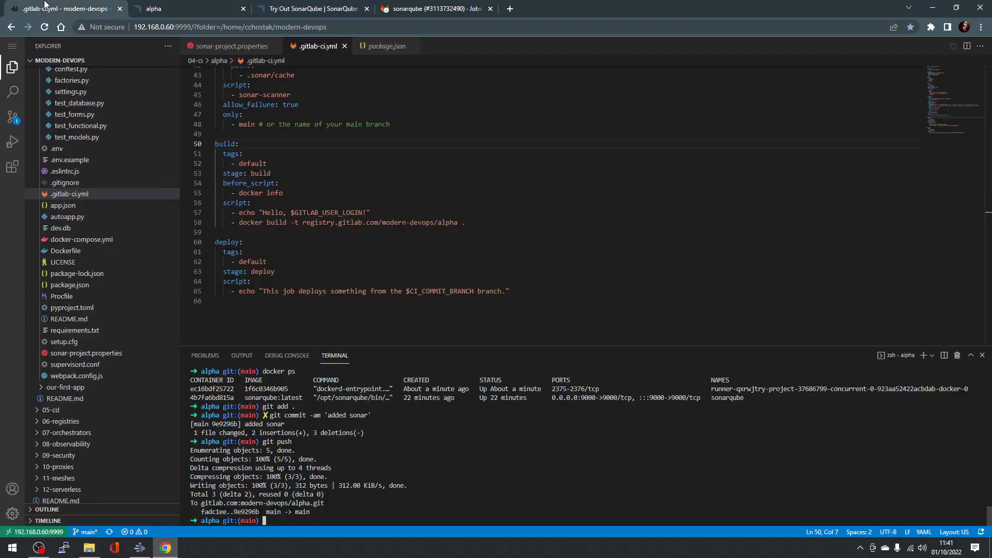
{"action": "type", "text": "clear"}
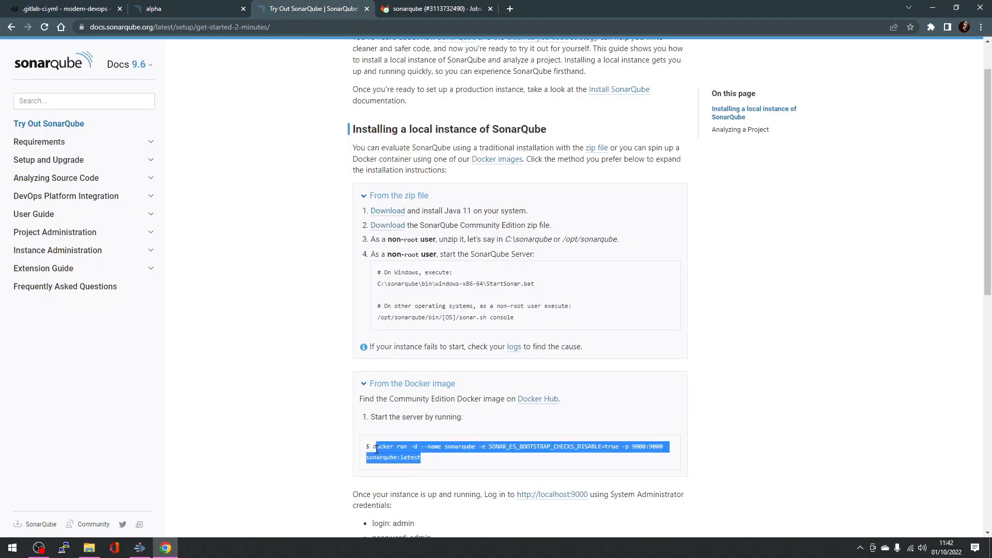
{"action": "left_click", "coordinate": [60, 8]}
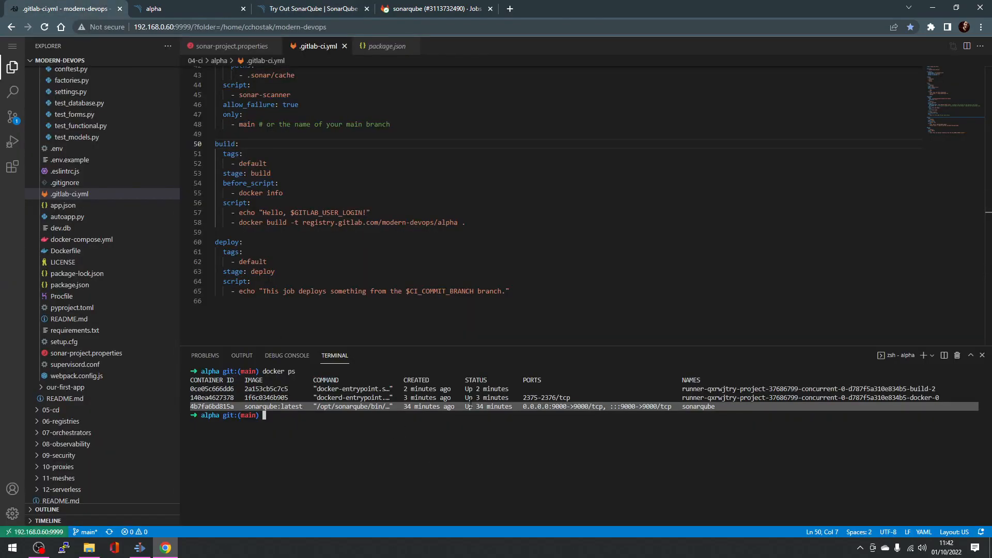
Revisit the quick-start docs, then view the local SonarQube projects page listing alpha.
{"action": "left_click", "coordinate": [313, 8]}
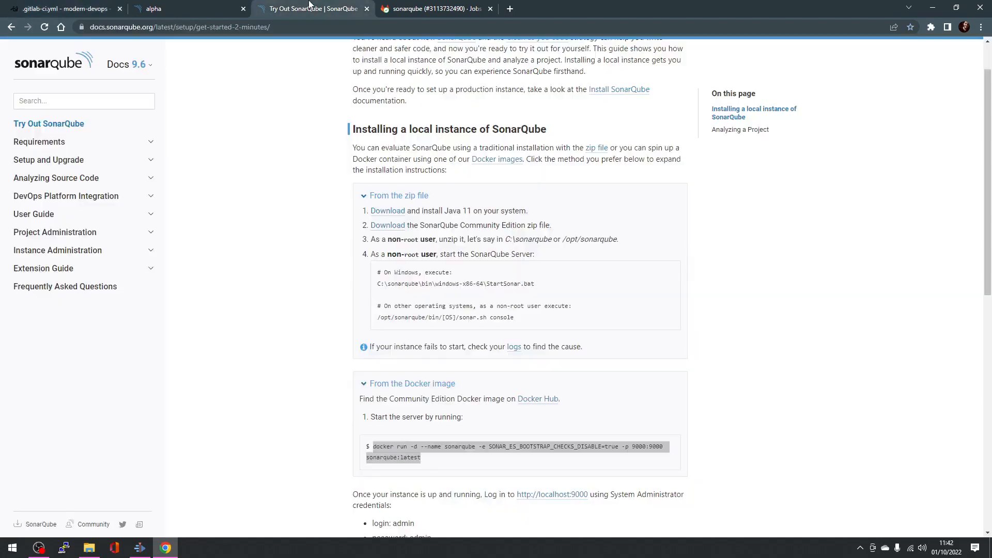
{"action": "scroll", "scroll_direction": "down", "scroll_amount": 3}
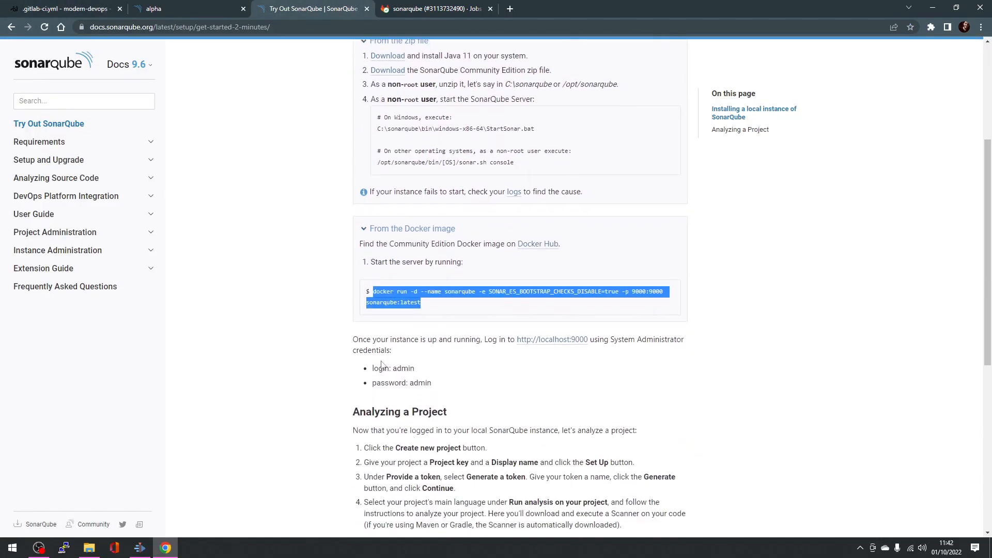
{"action": "mouse_move", "coordinate": [552, 338]}
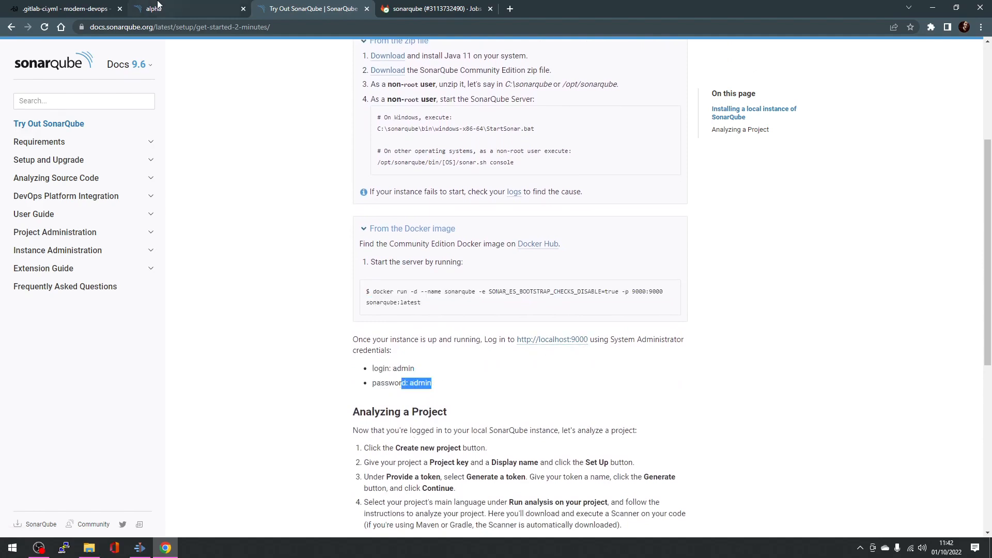
{"action": "left_click", "coordinate": [184, 9]}
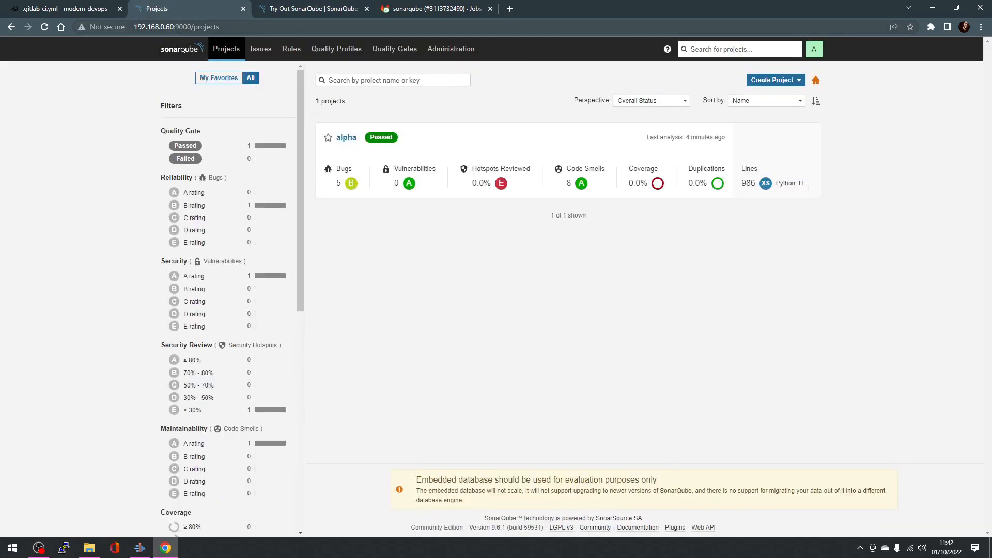
{"action": "mouse_move", "coordinate": [347, 102]}
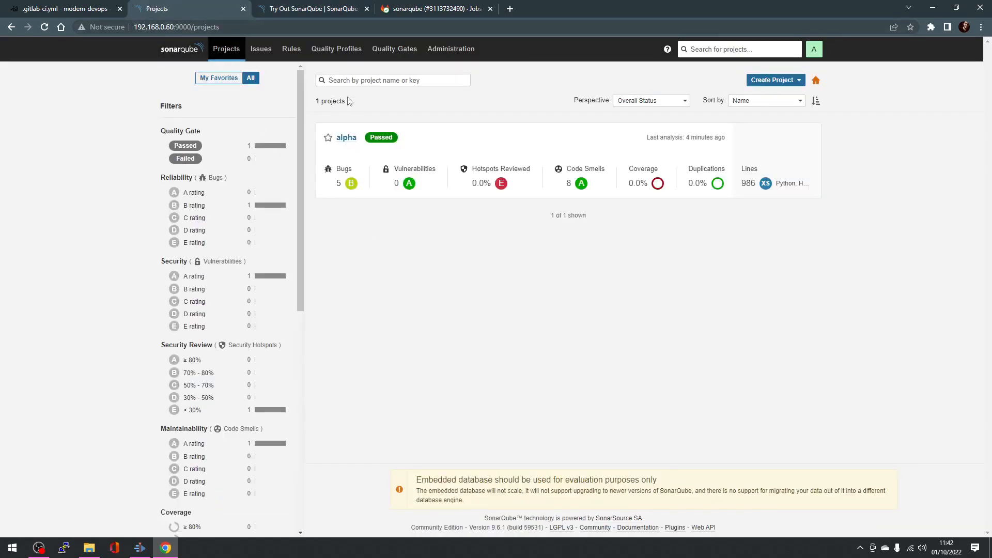
{"action": "mouse_move", "coordinate": [942, 195]}
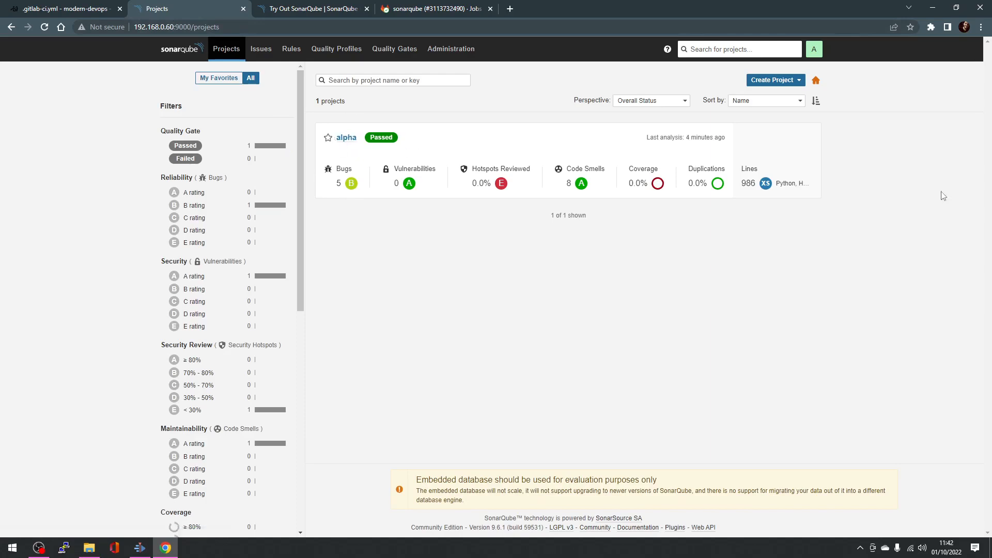
{"action": "mouse_move", "coordinate": [575, 194]}
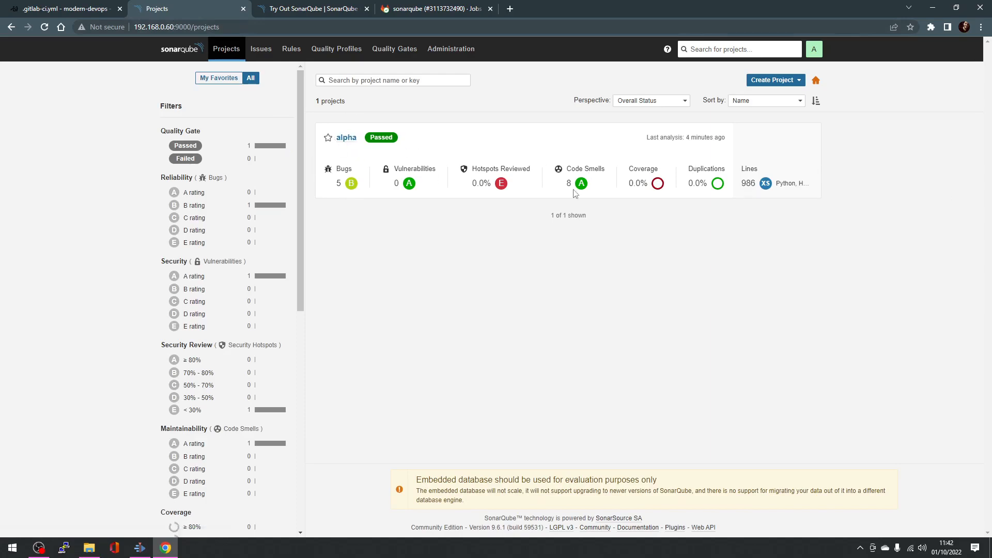
{"action": "mouse_move", "coordinate": [348, 180]}
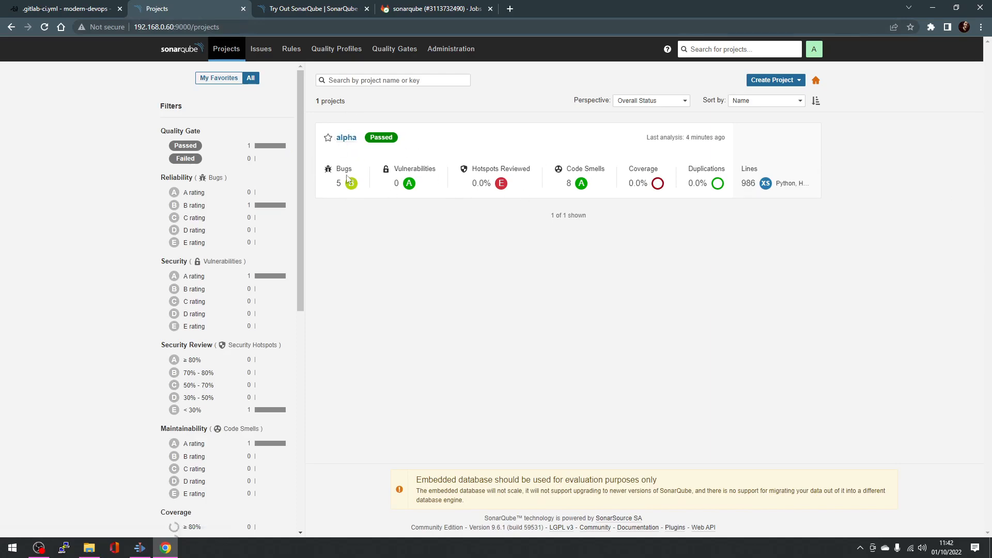
{"action": "mouse_move", "coordinate": [327, 138]}
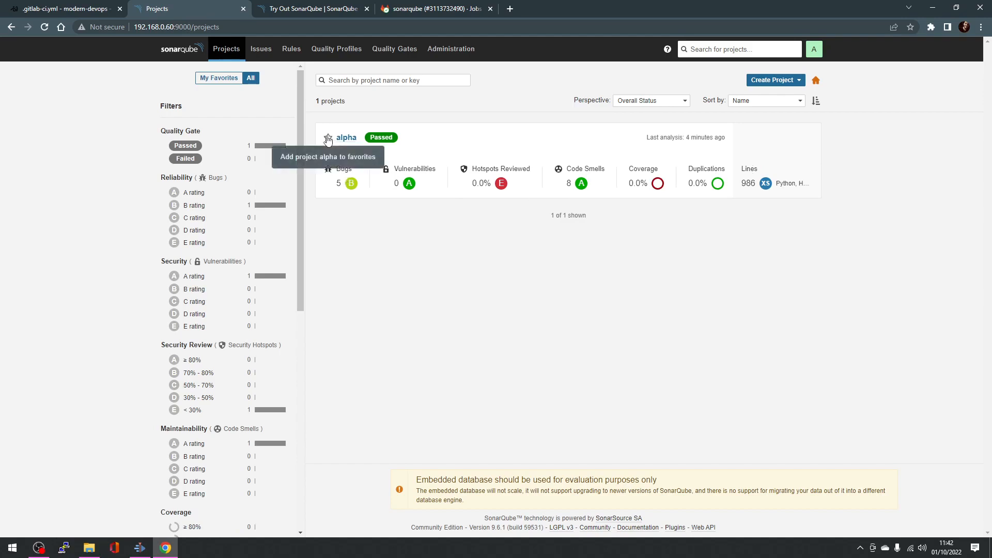
{"action": "mouse_move", "coordinate": [323, 192]}
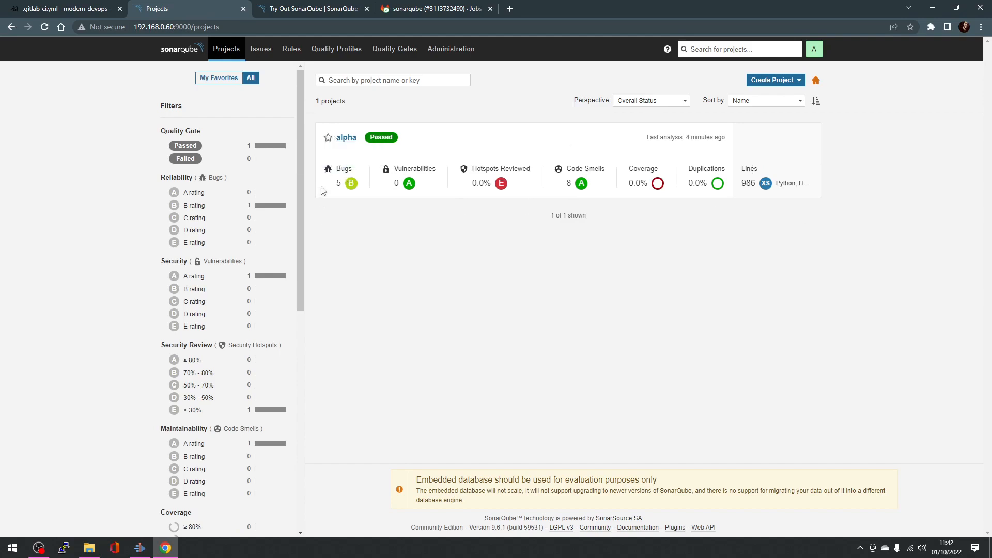
{"action": "mouse_move", "coordinate": [817, 140]}
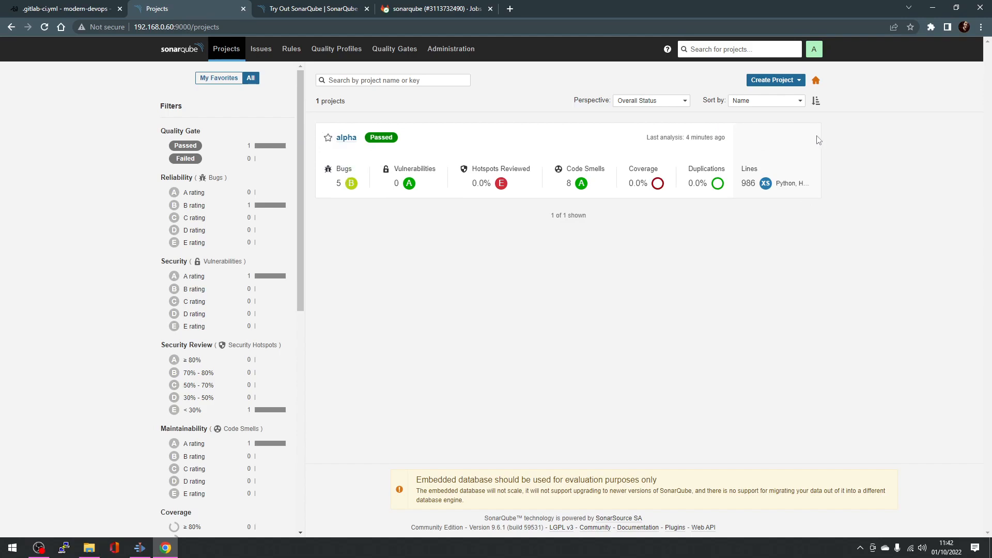
{"action": "mouse_move", "coordinate": [324, 176]}
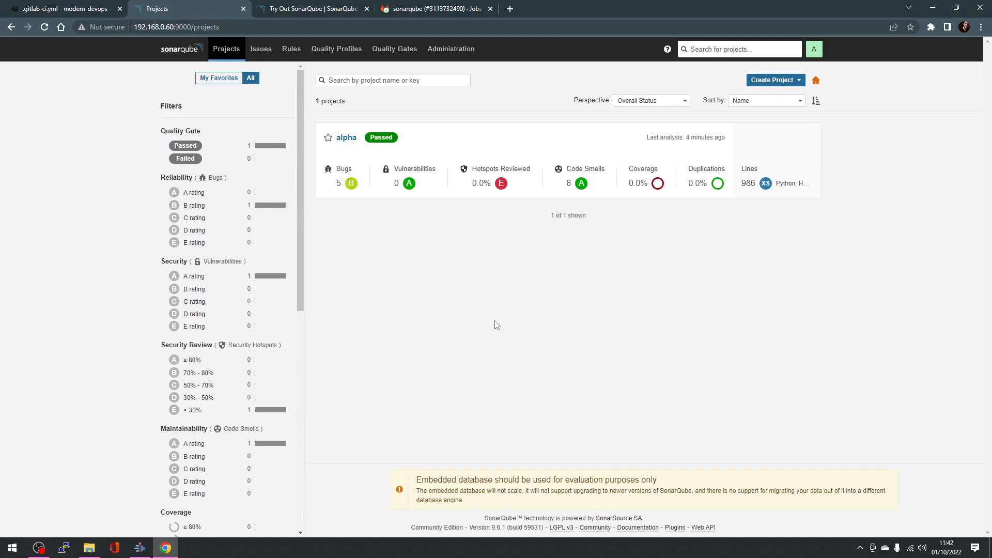
{"action": "mouse_move", "coordinate": [633, 247]}
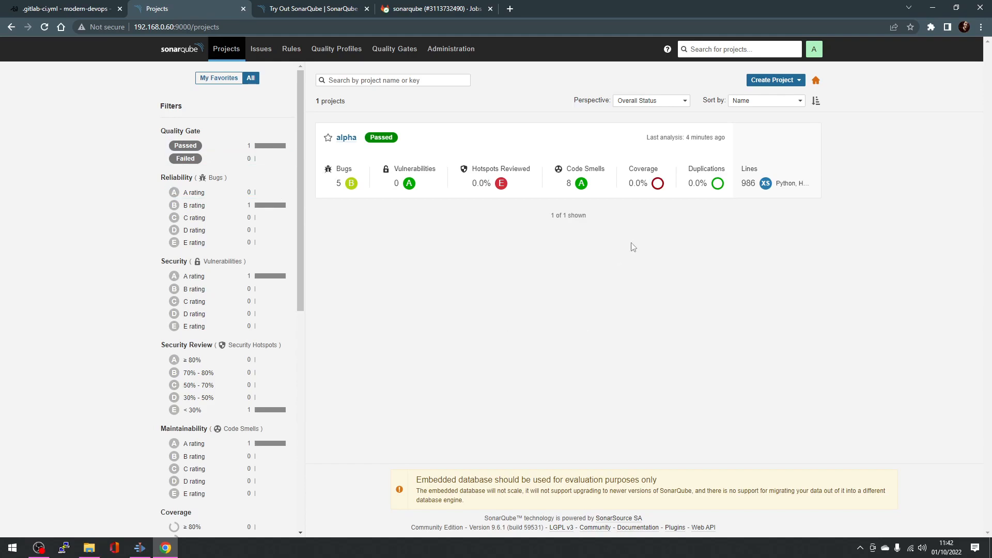
{"action": "mouse_move", "coordinate": [770, 84]}
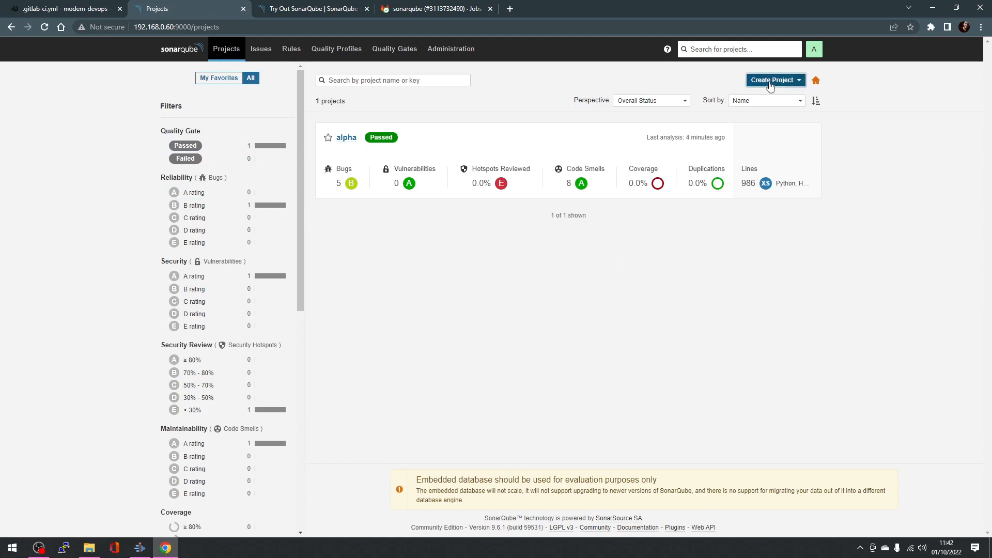
Start a new SonarQube project and list the GitLab projects available for import.
{"action": "left_click", "coordinate": [772, 79]}
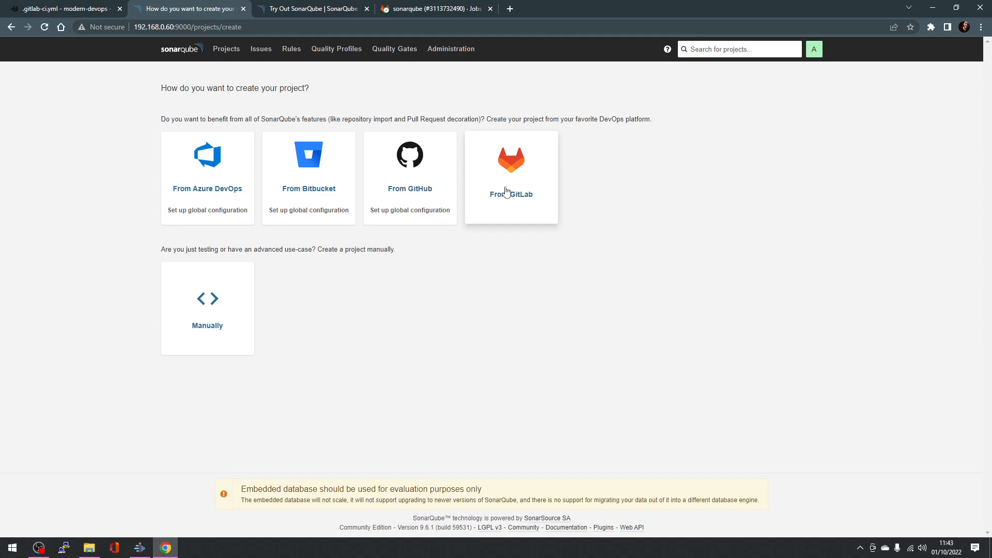
{"action": "mouse_move", "coordinate": [508, 192]}
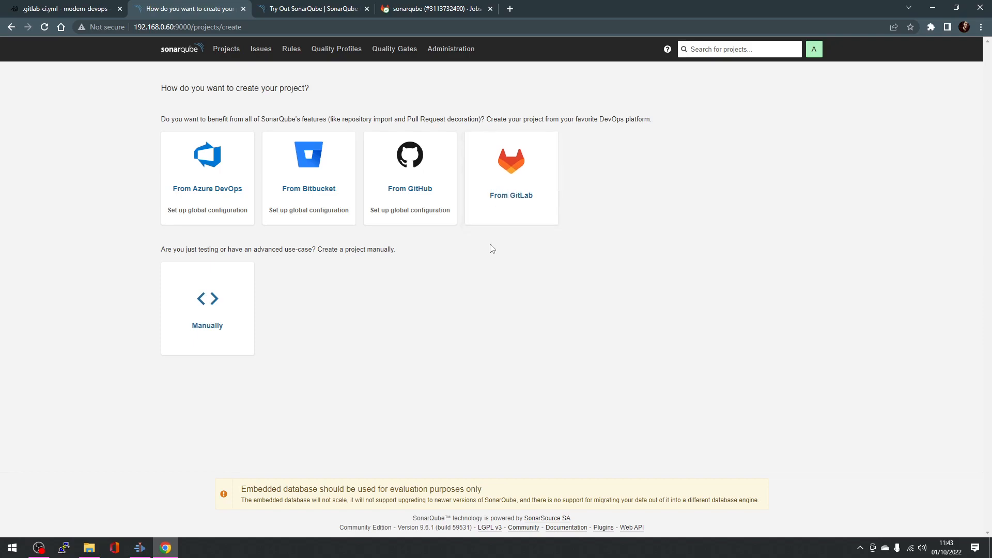
{"action": "left_click", "coordinate": [510, 177]}
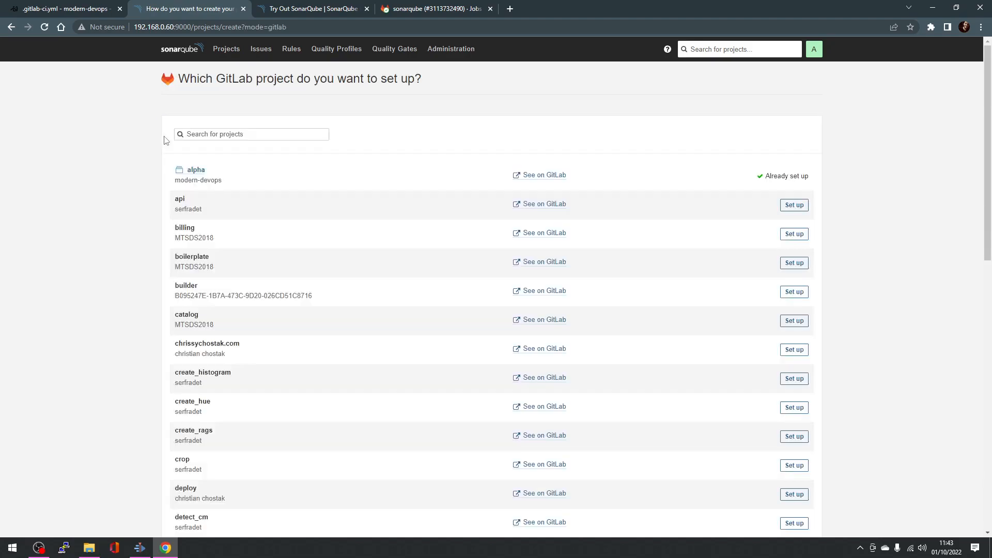
{"action": "mouse_move", "coordinate": [240, 239]}
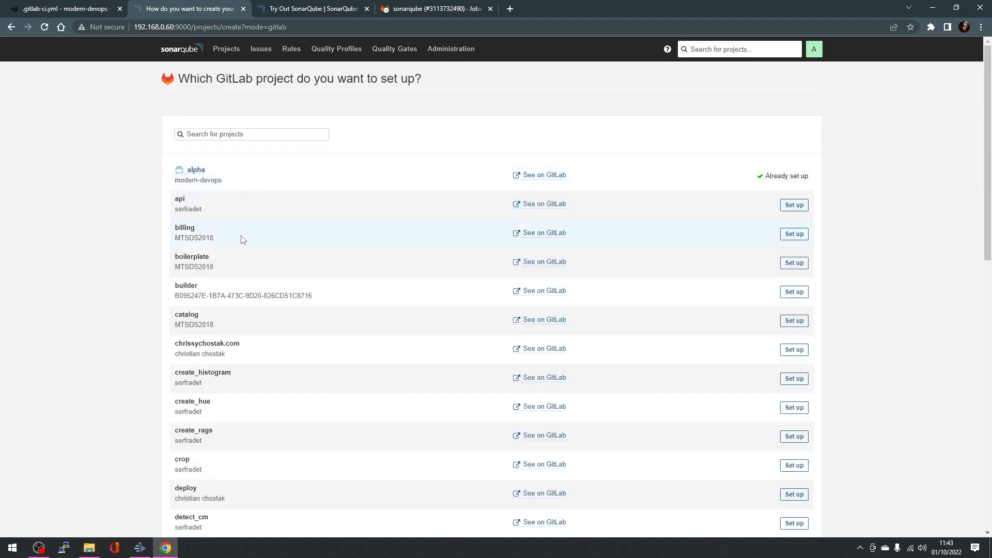
{"action": "mouse_move", "coordinate": [262, 161]}
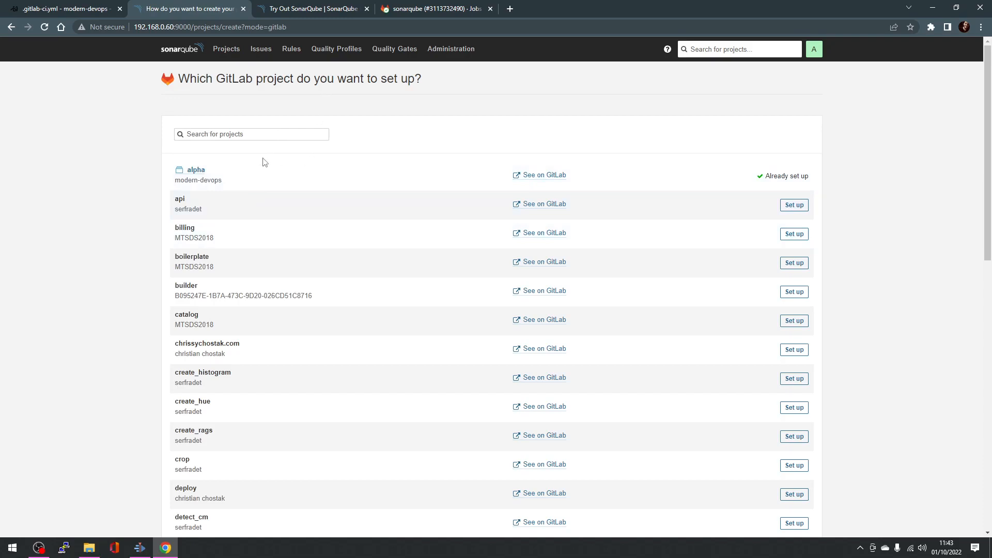
{"action": "mouse_move", "coordinate": [179, 84]}
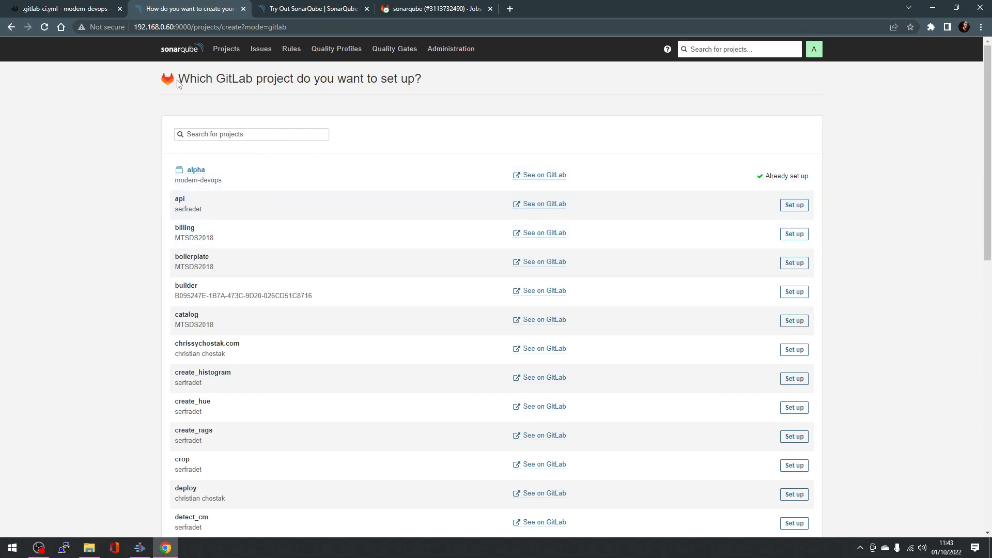
Return to the passed sonarqube job log in GitLab and open the account menu.
{"action": "left_click", "coordinate": [434, 8]}
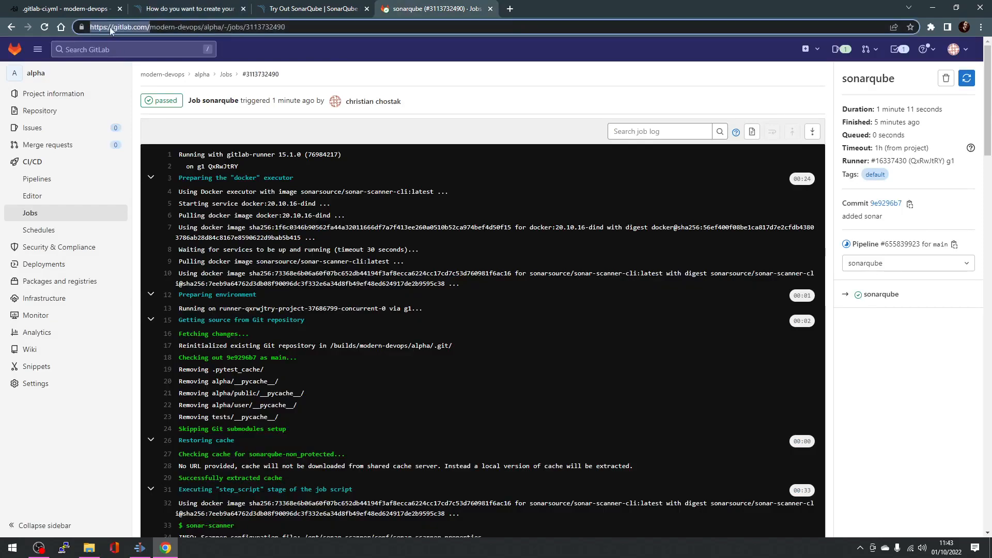
{"action": "left_click", "coordinate": [186, 8]}
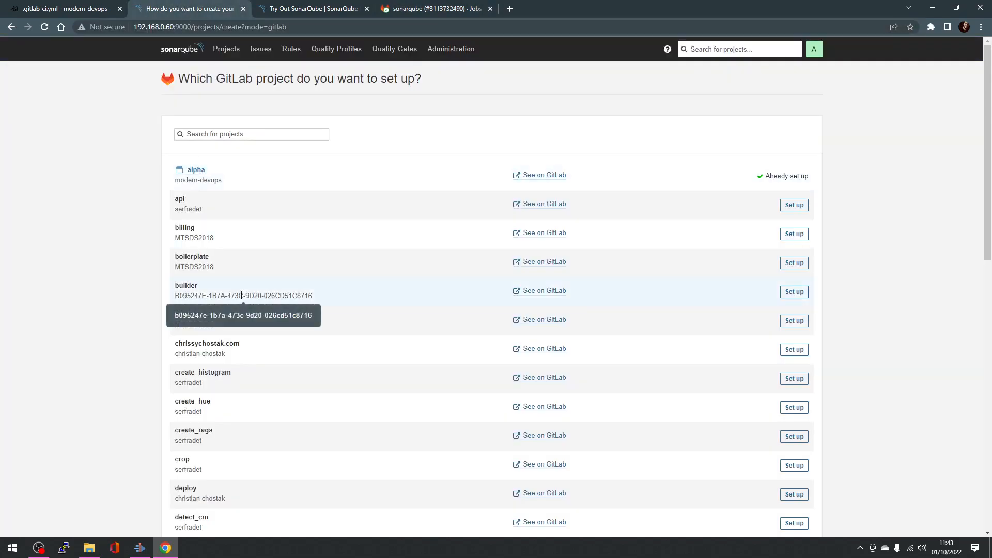
{"action": "left_click", "coordinate": [437, 8]}
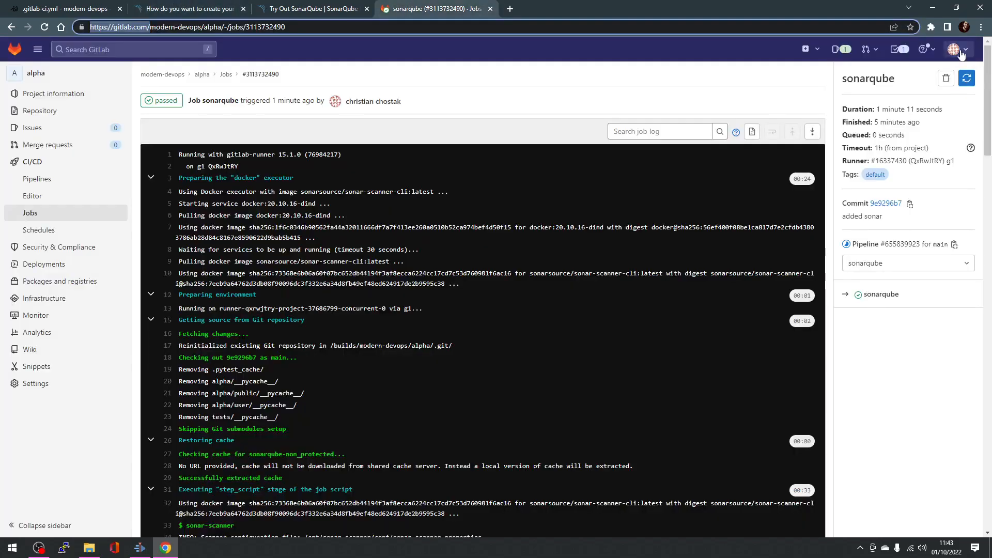
{"action": "left_click", "coordinate": [958, 48]}
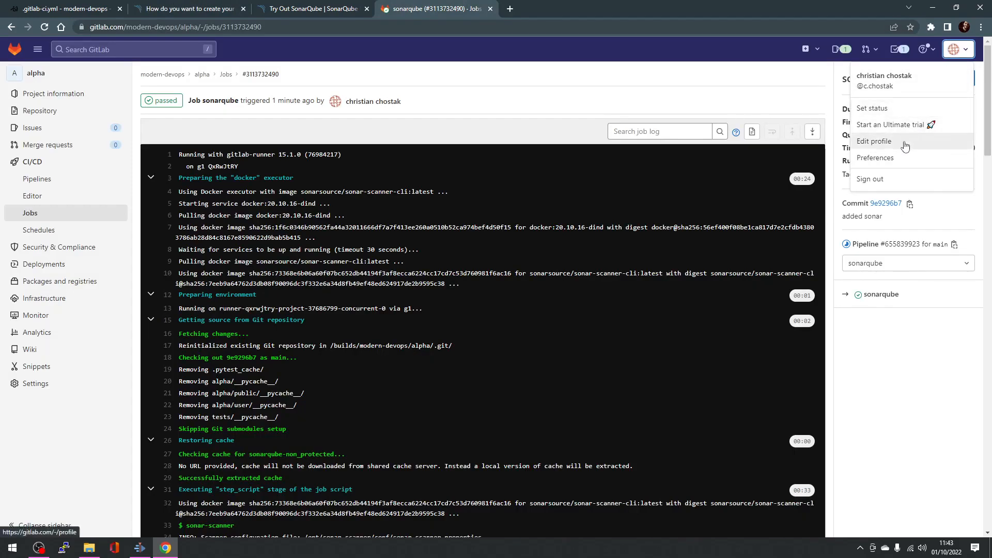
Open GitLab's Access Tokens settings and browse the scopes and existing sonarqube token.
{"action": "left_click", "coordinate": [873, 141]}
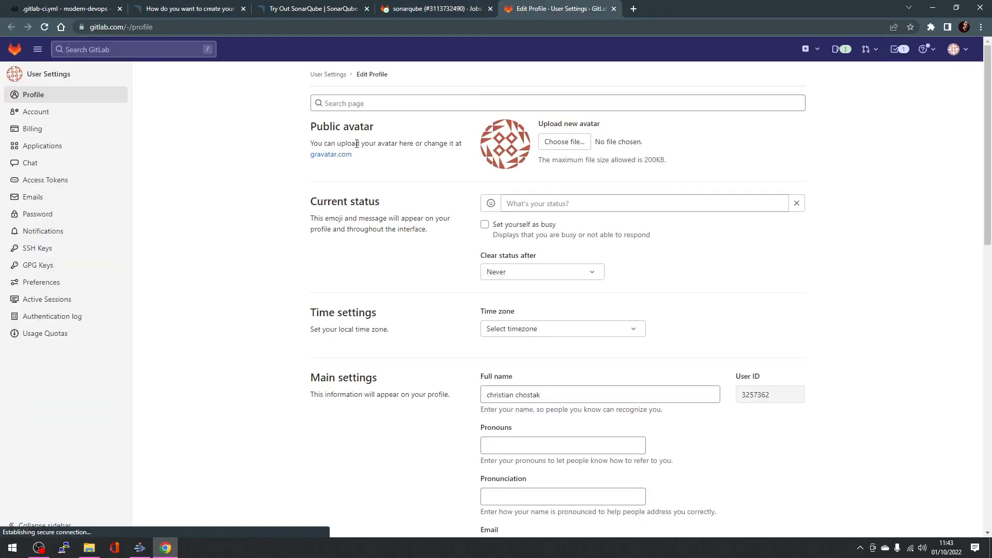
{"action": "left_click", "coordinate": [45, 180]}
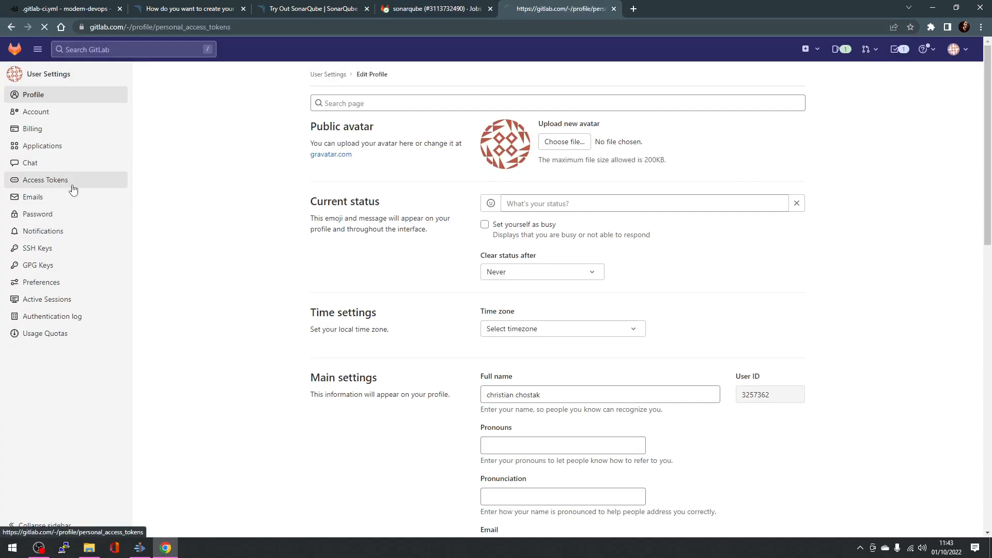
{"action": "left_click", "coordinate": [45, 180]}
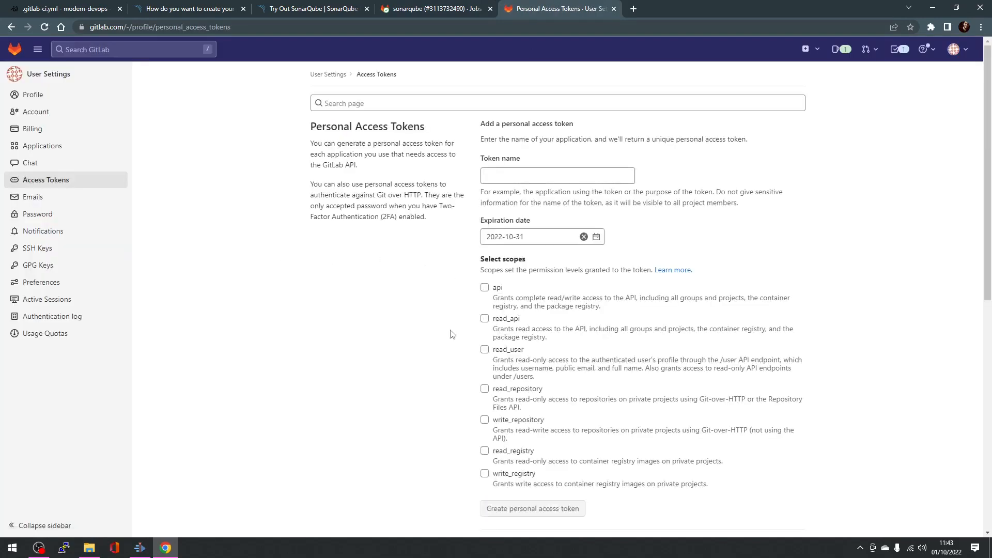
{"action": "mouse_move", "coordinate": [489, 313]}
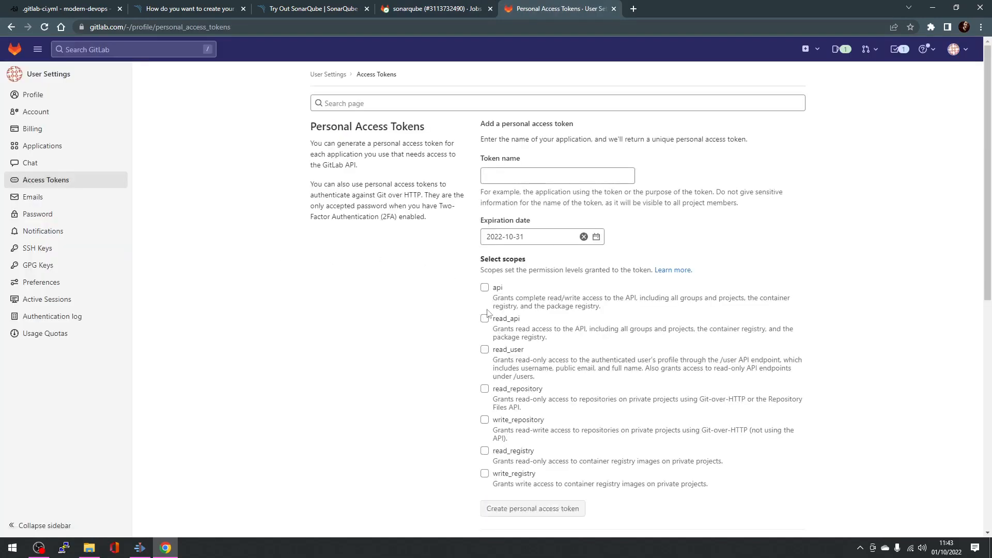
{"action": "scroll", "scroll_direction": "down", "scroll_amount": 3}
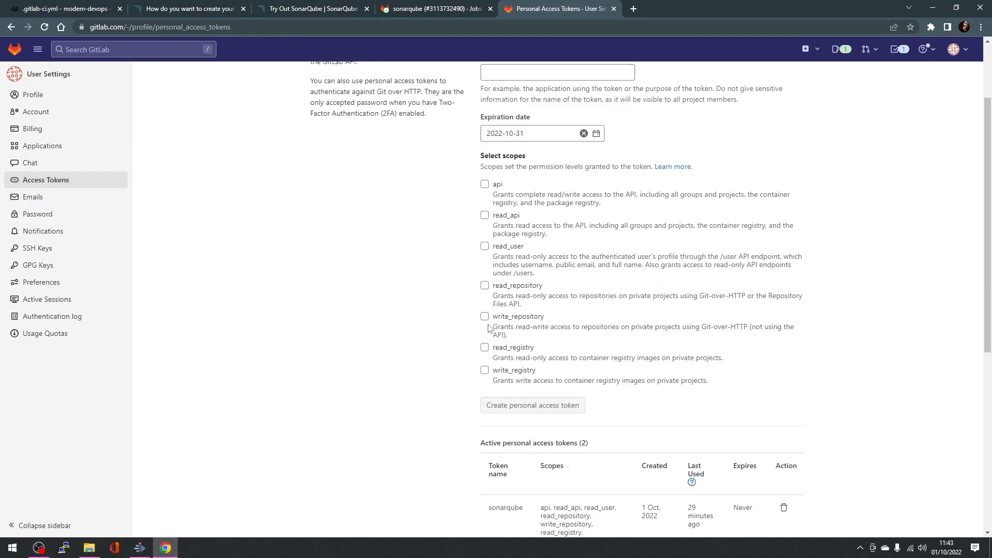
{"action": "mouse_move", "coordinate": [495, 195]}
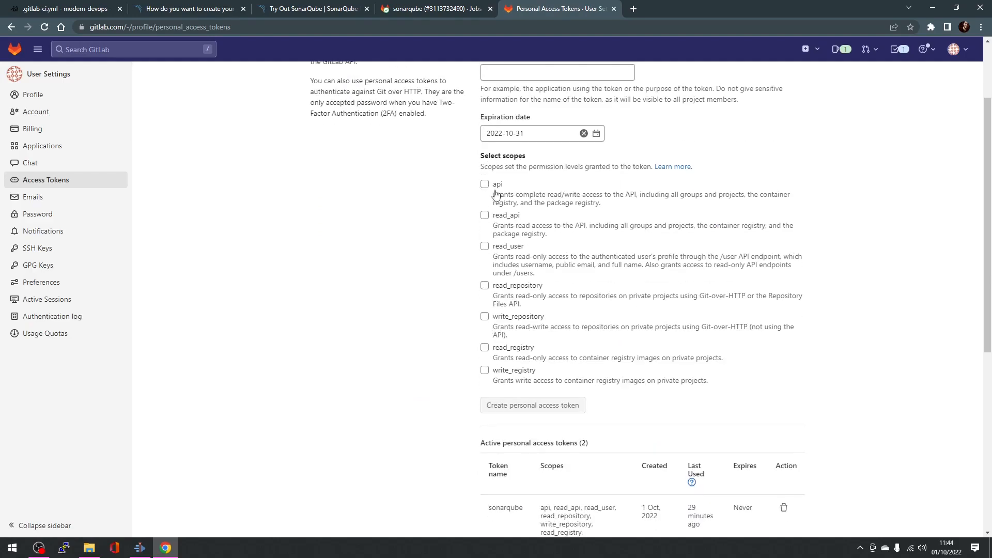
{"action": "mouse_move", "coordinate": [500, 385]}
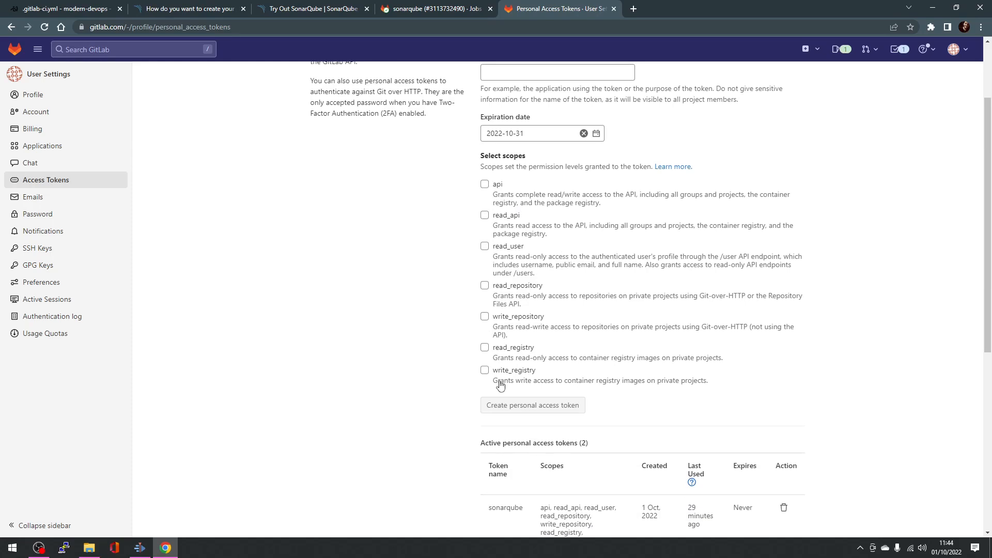
{"action": "mouse_move", "coordinate": [578, 298]}
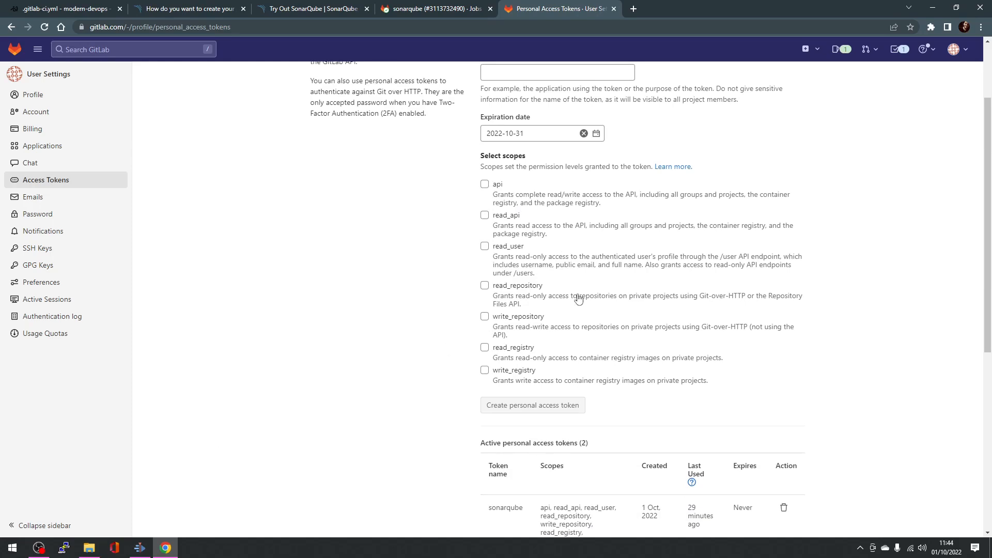
{"action": "scroll", "scroll_direction": "down", "scroll_amount": 3}
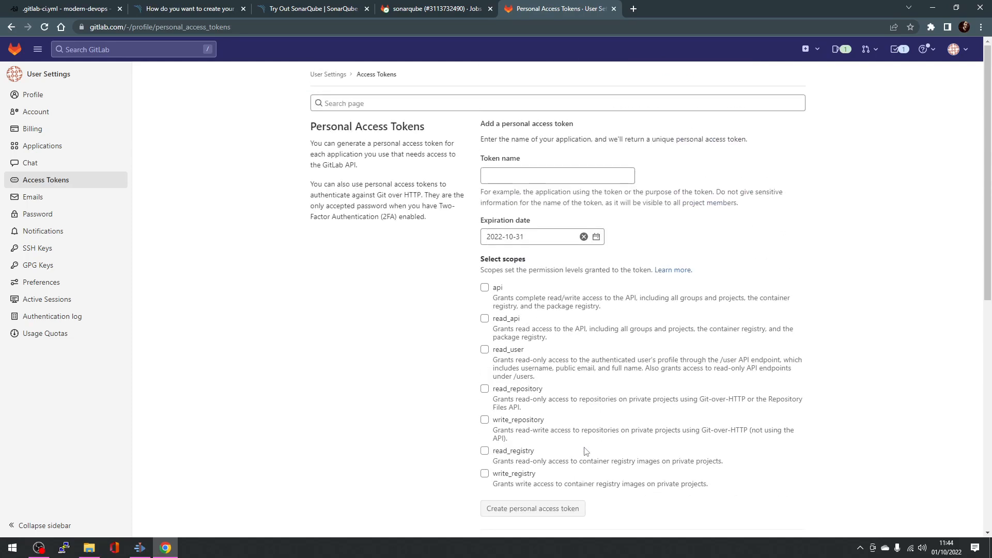
{"action": "mouse_move", "coordinate": [490, 229]}
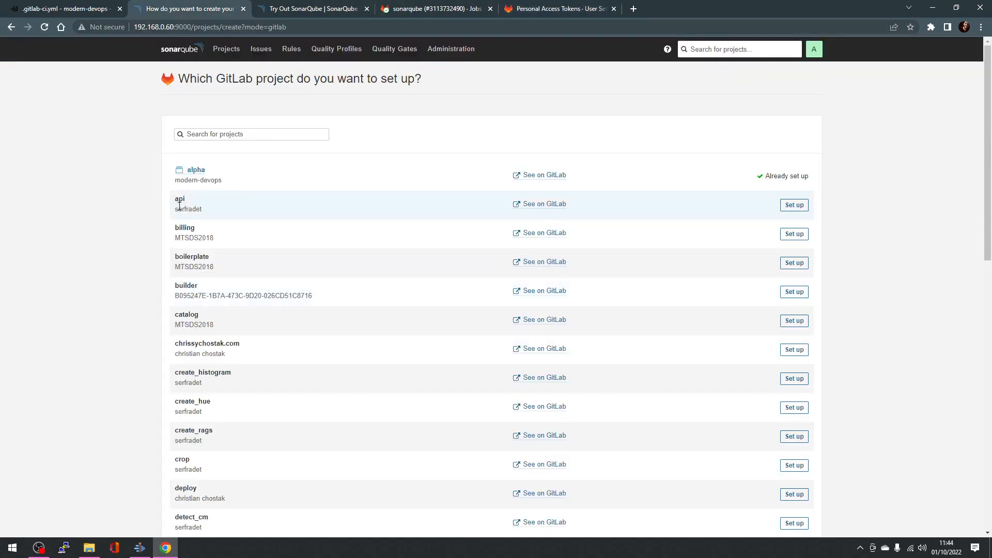
{"action": "mouse_move", "coordinate": [239, 175]}
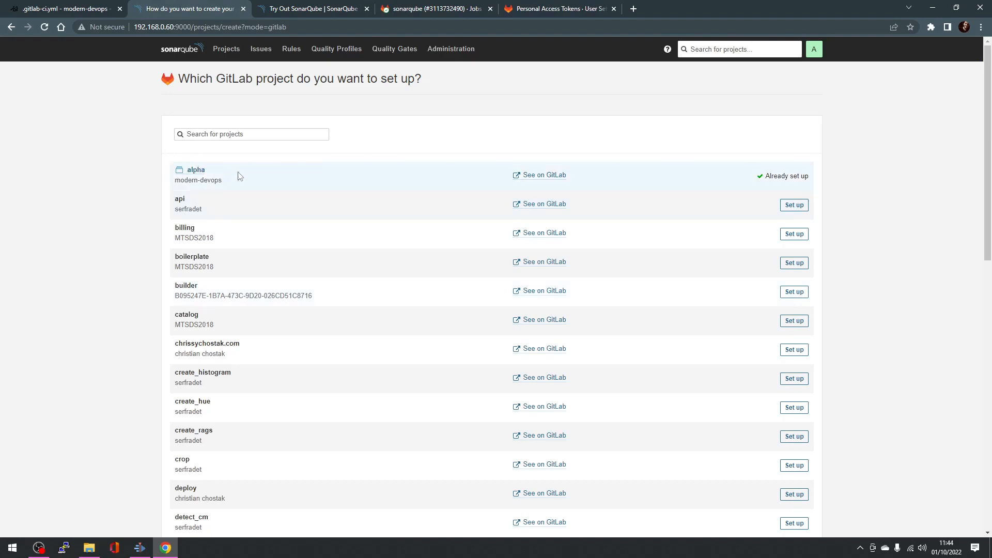
{"action": "mouse_move", "coordinate": [546, 451]}
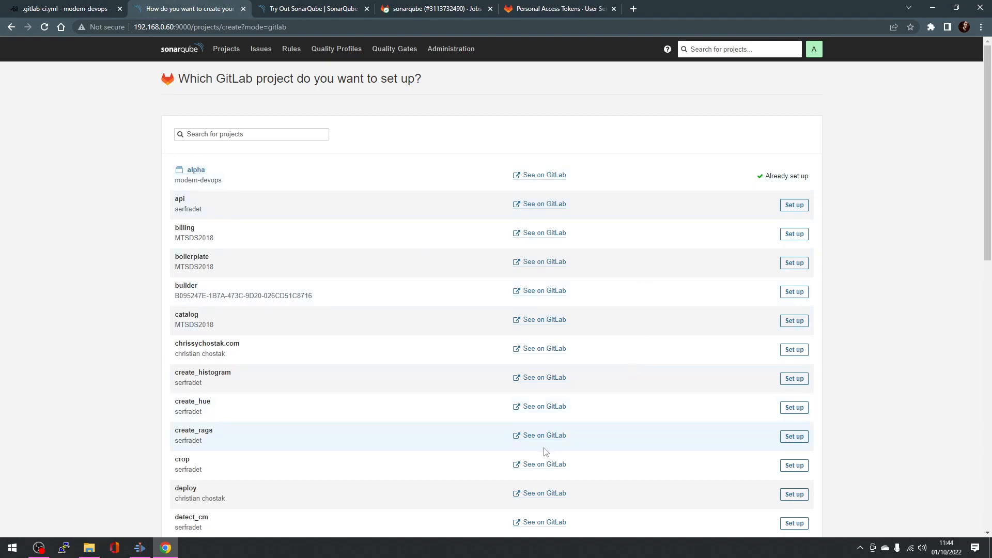
Open alpha's Overview: passed gate, 5 bugs, 19 hotspots, 57min debt.
{"action": "scroll", "scroll_direction": "down", "scroll_amount": 3}
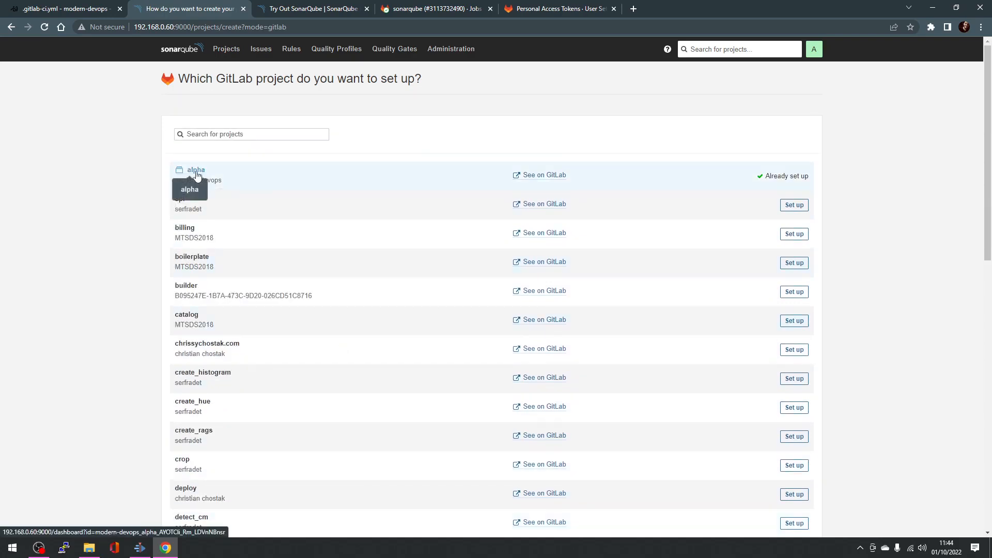
{"action": "left_click", "coordinate": [196, 169]}
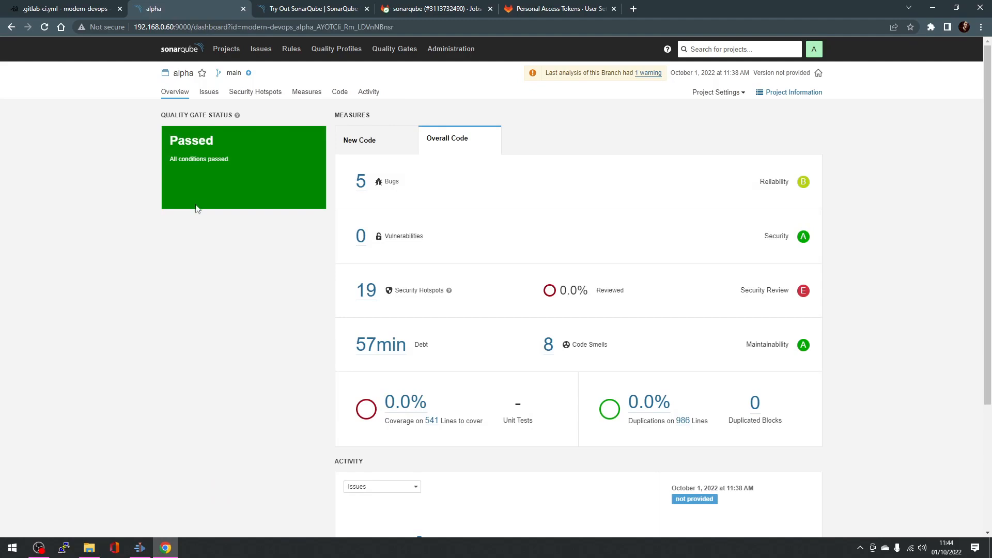
{"action": "mouse_move", "coordinate": [369, 296]}
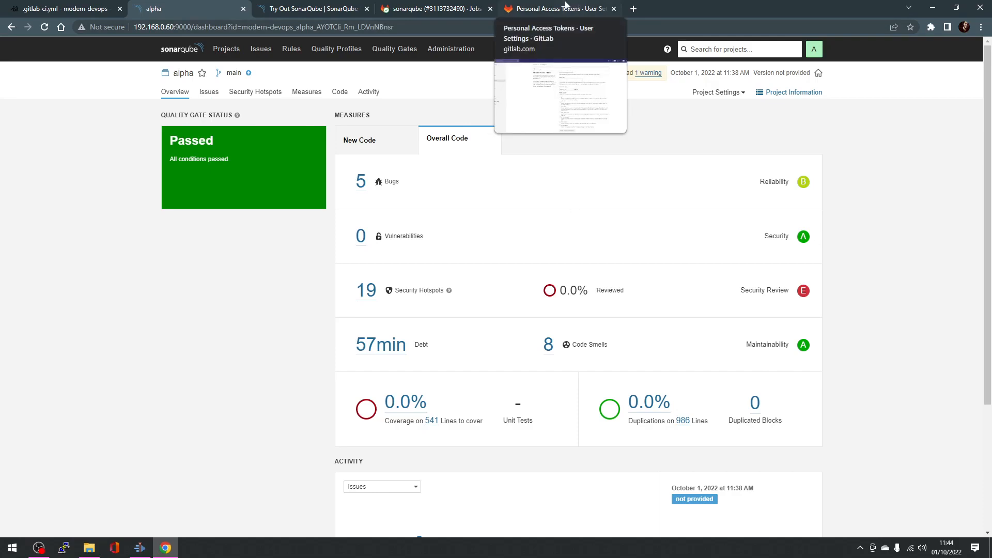
{"action": "left_click", "coordinate": [60, 8]}
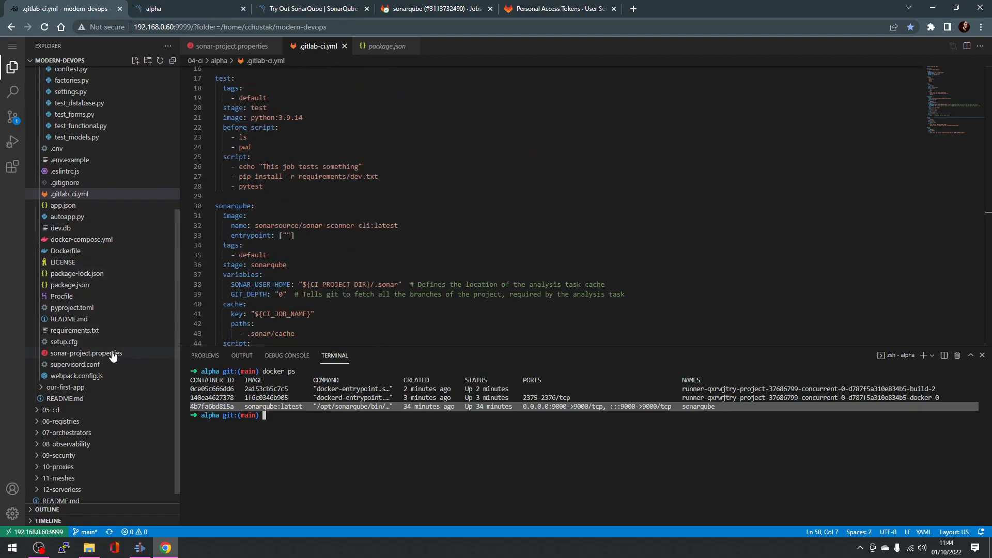
Open sonar-project.properties and run docker ps to confirm the sonarqube container is up.
{"action": "left_click", "coordinate": [87, 353]}
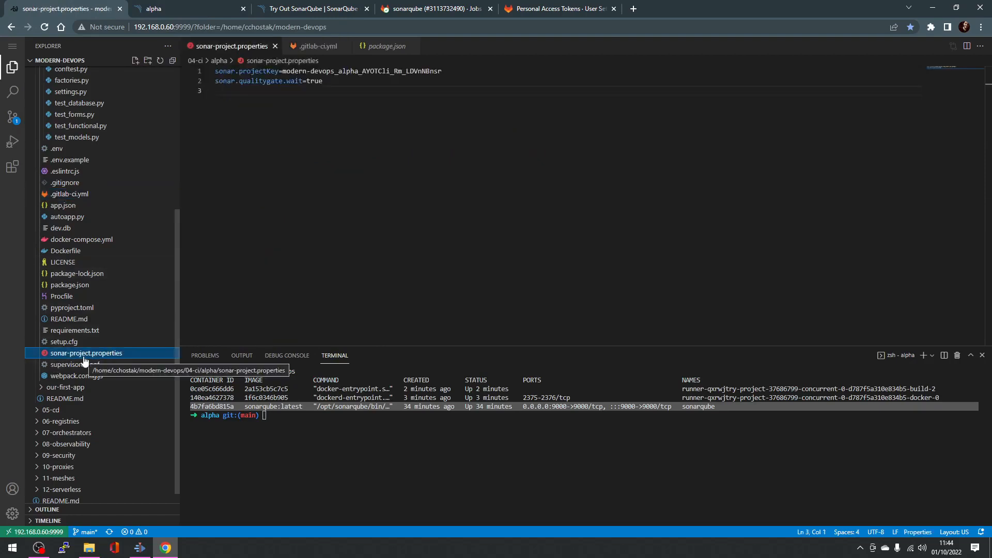
{"action": "type", "text": "docker ps"}
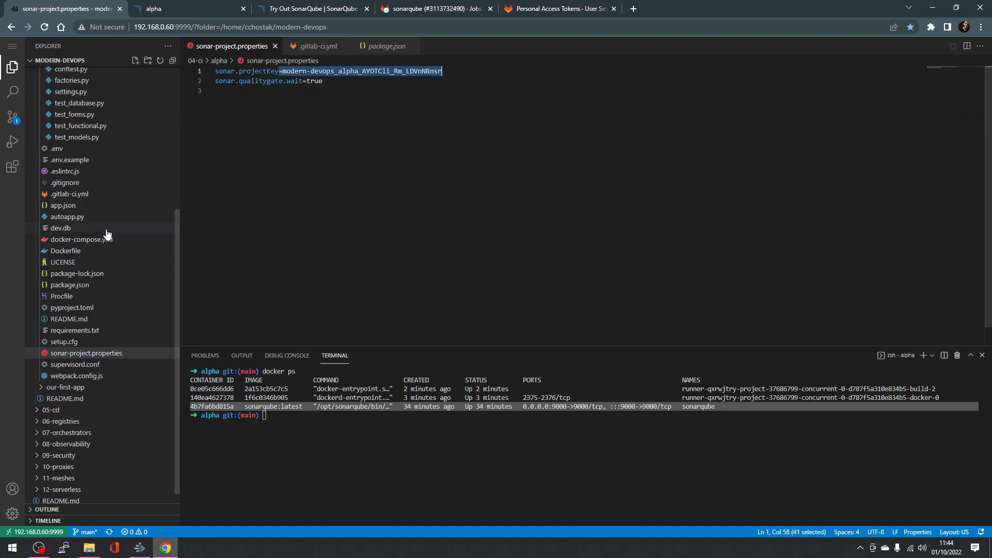
{"action": "mouse_move", "coordinate": [68, 194]}
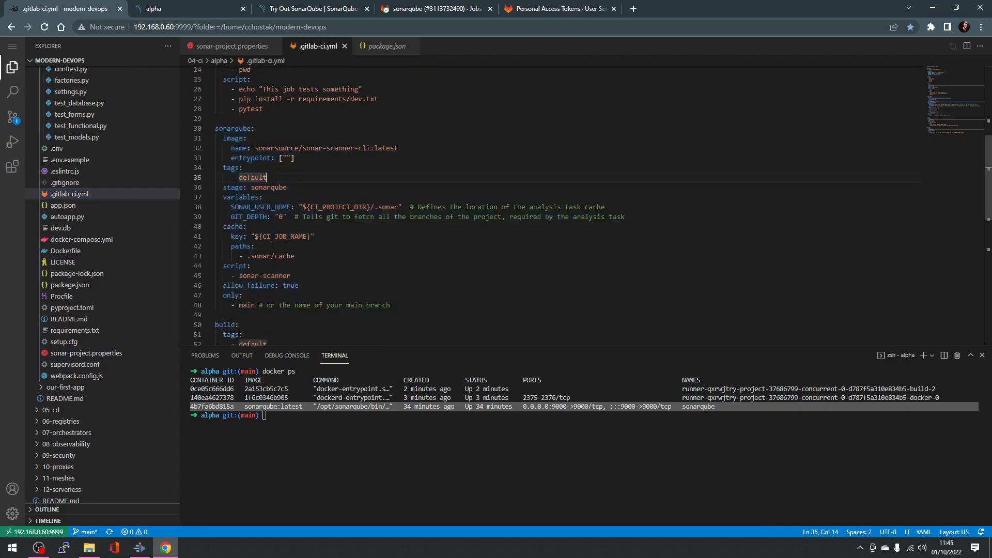
Highlight a line of the sonarqube job definition in .gitlab-ci.yml.
{"action": "left_click_drag", "start_coordinate": [254, 149], "coordinate": [397, 148]}
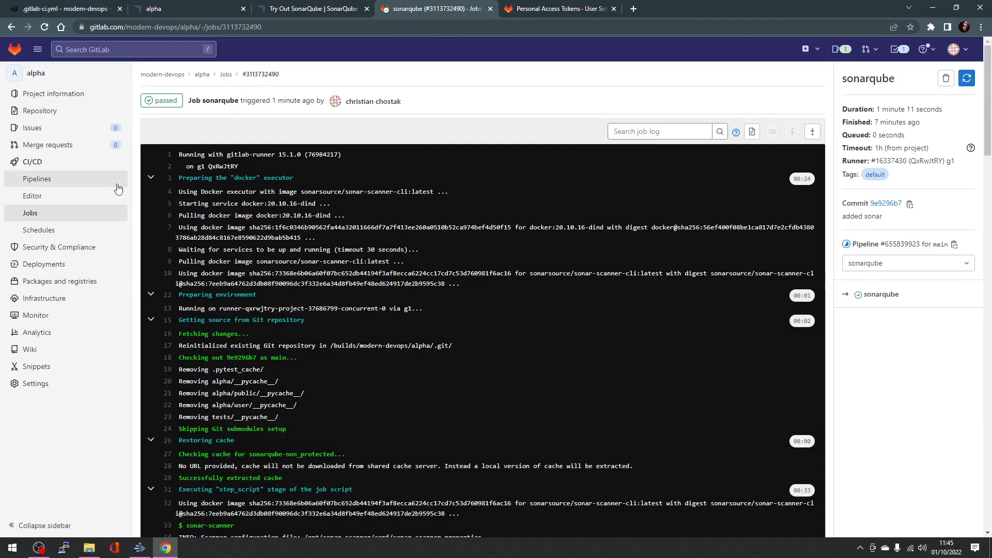
Read the job log to quality gate PASSED and Job succeeded, then view alpha's dashboard.
{"action": "left_click", "coordinate": [37, 178]}
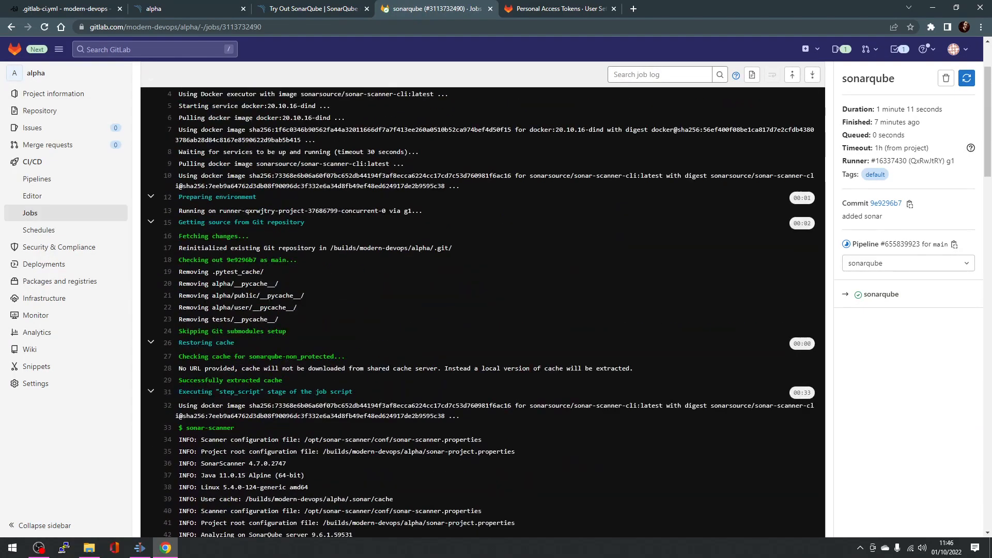
{"action": "scroll", "scroll_direction": "down", "scroll_amount": 3}
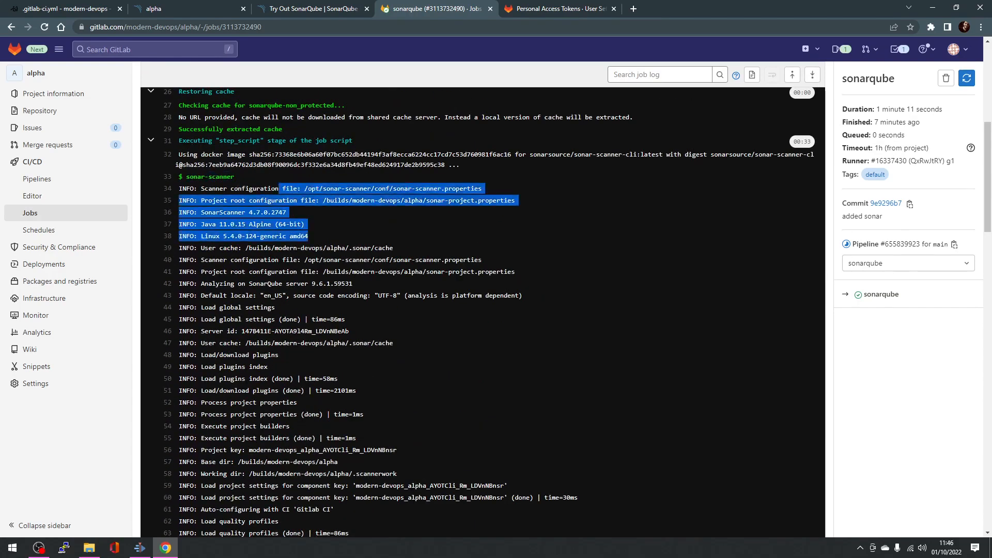
{"action": "scroll", "scroll_direction": "down", "scroll_amount": 3}
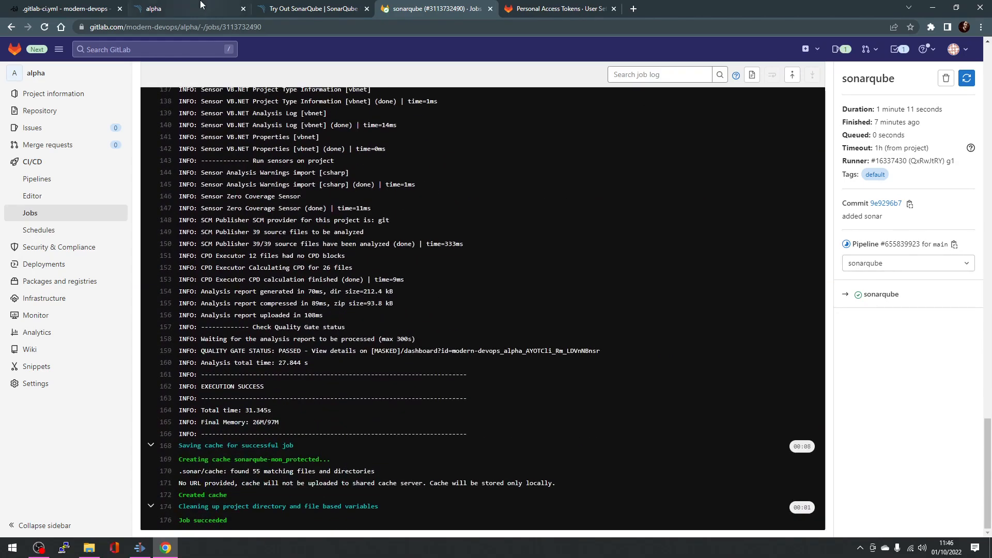
{"action": "left_click", "coordinate": [184, 8]}
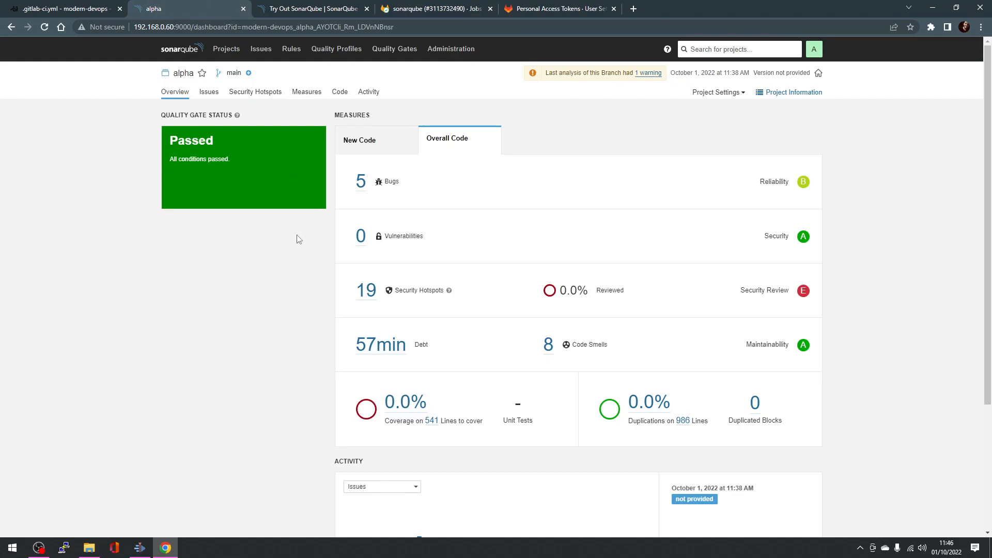
{"action": "mouse_move", "coordinate": [367, 130]}
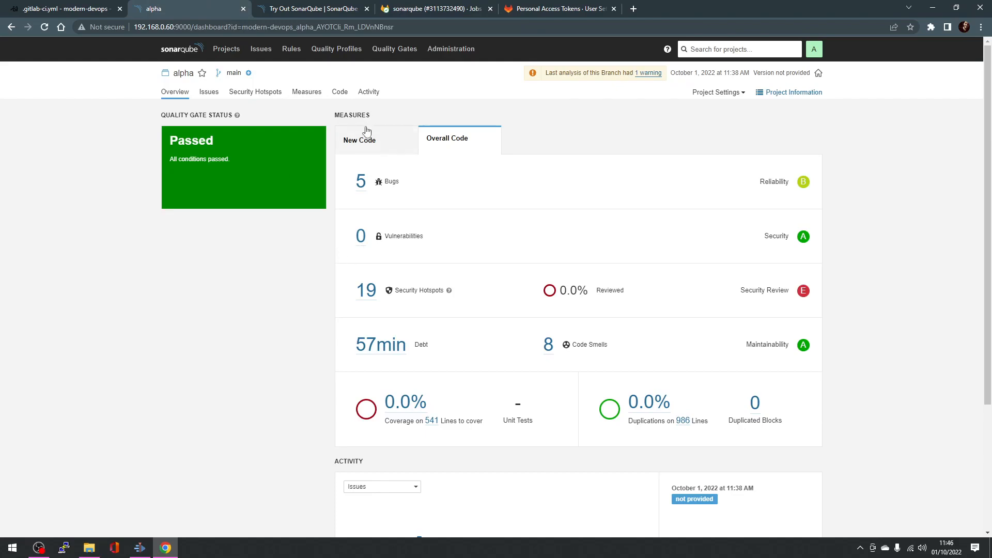
{"action": "mouse_move", "coordinate": [440, 319]}
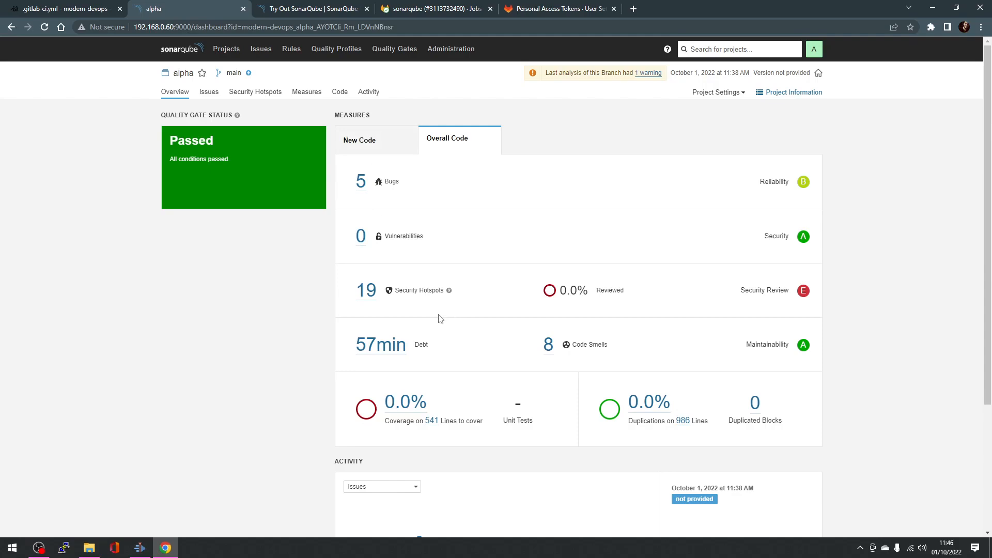
{"action": "mouse_move", "coordinate": [372, 254]}
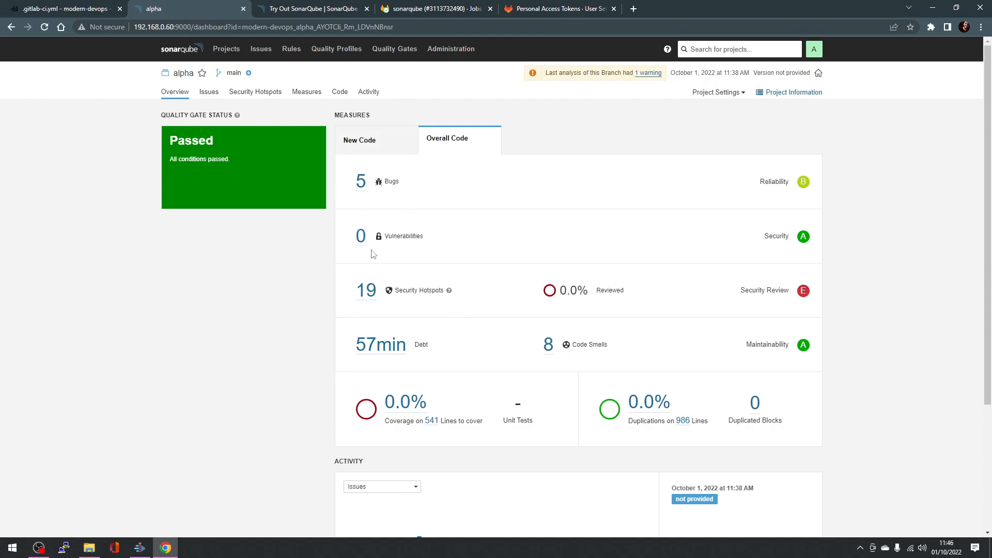
{"action": "mouse_move", "coordinate": [366, 290]}
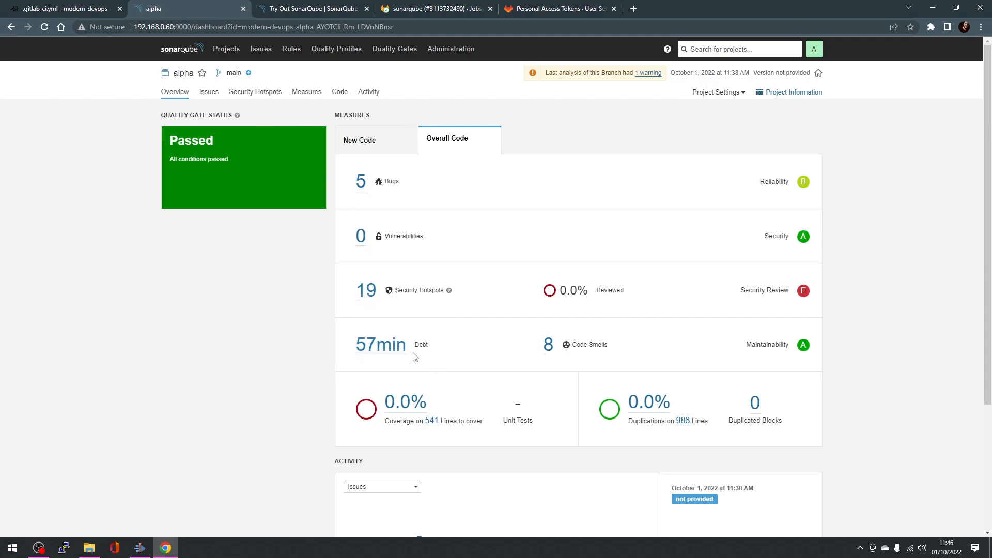
{"action": "mouse_move", "coordinate": [608, 357]}
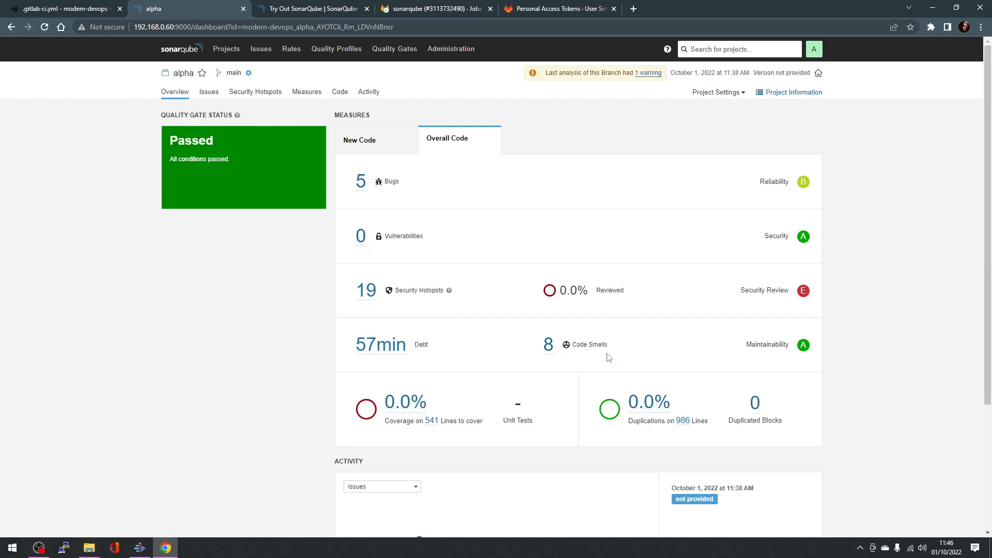
{"action": "mouse_move", "coordinate": [812, 317]}
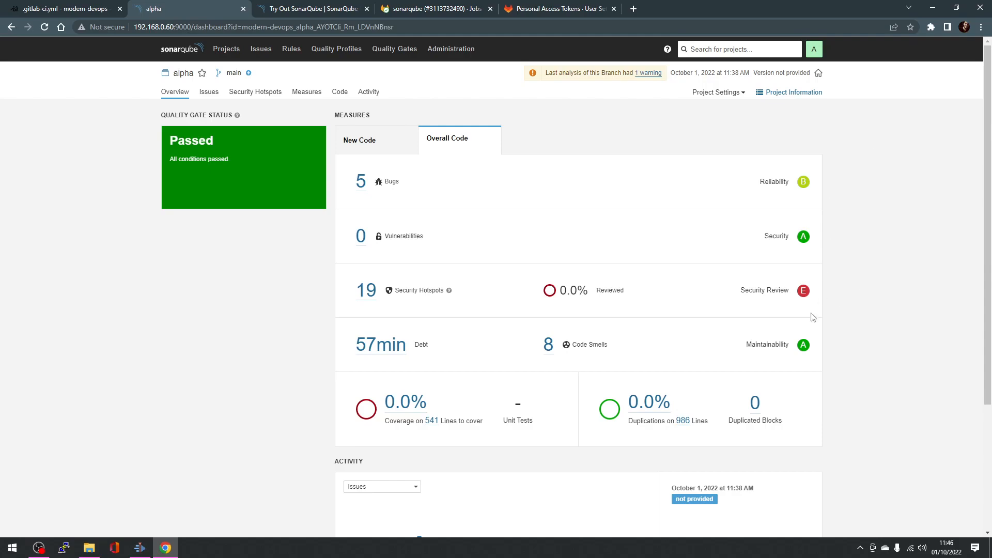
{"action": "mouse_move", "coordinate": [784, 344]}
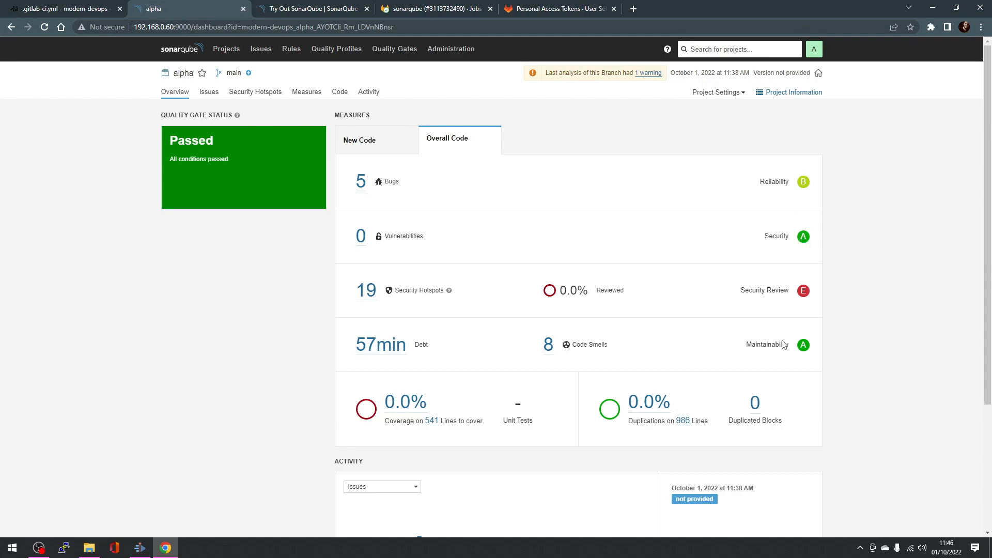
{"action": "mouse_move", "coordinate": [592, 345]}
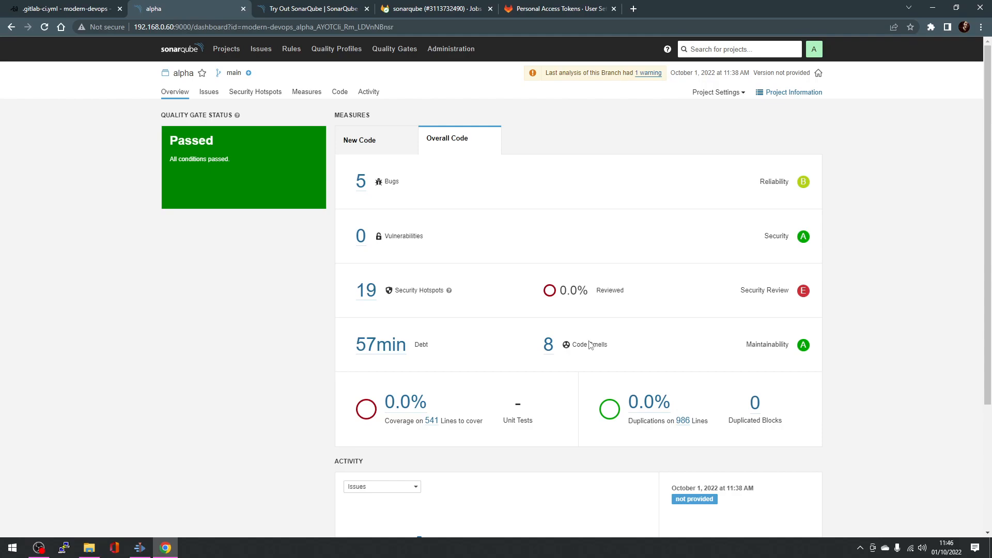
{"action": "scroll", "scroll_direction": "down", "scroll_amount": 3}
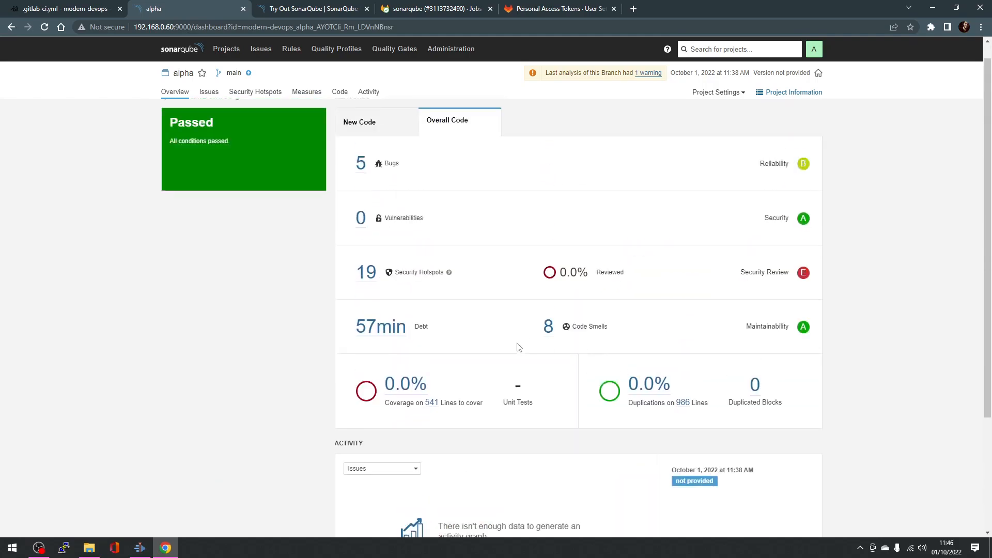
{"action": "mouse_move", "coordinate": [514, 340]}
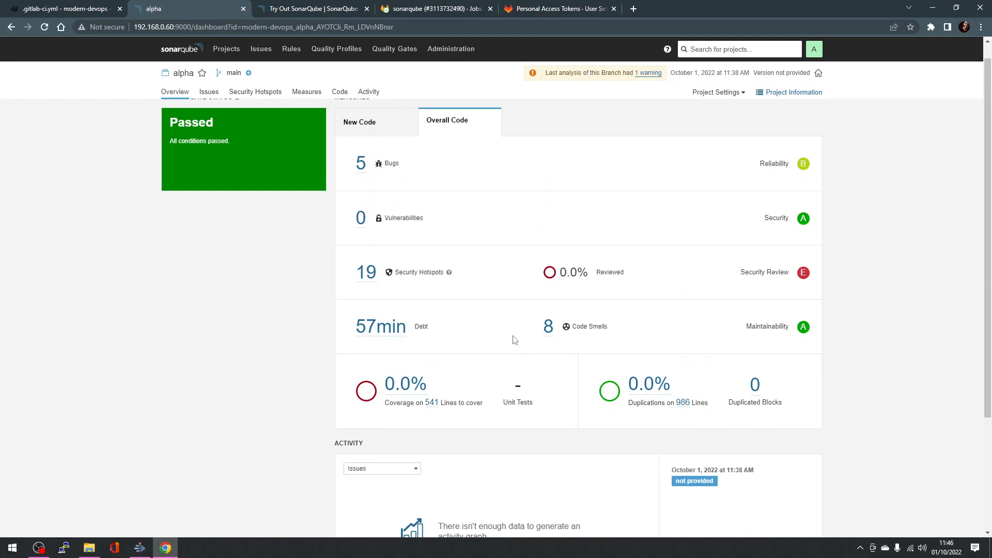
{"action": "mouse_move", "coordinate": [515, 346]}
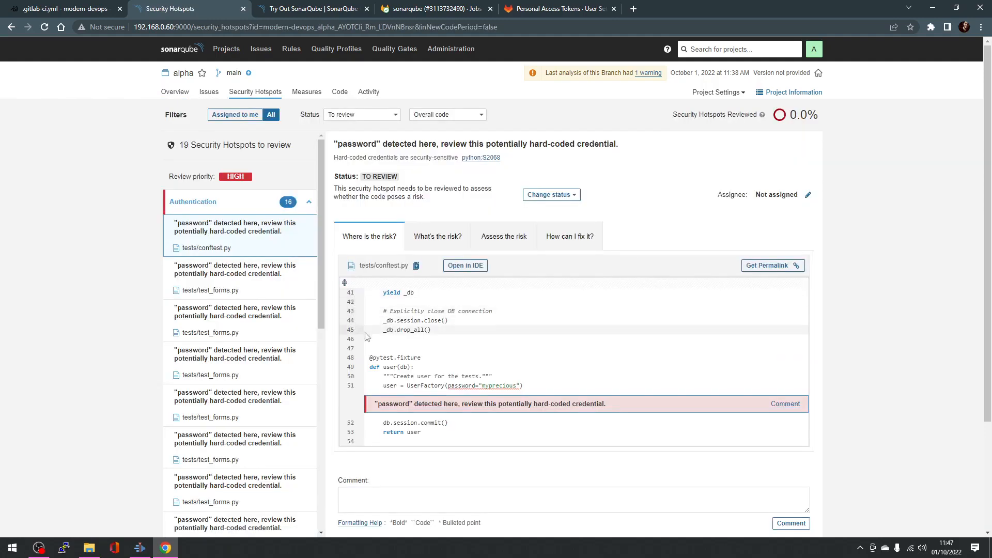
Review the tests/conftest.py hard-coded password hotspot's risk, assessment and fix tabs.
{"action": "scroll", "scroll_direction": "down", "scroll_amount": 3}
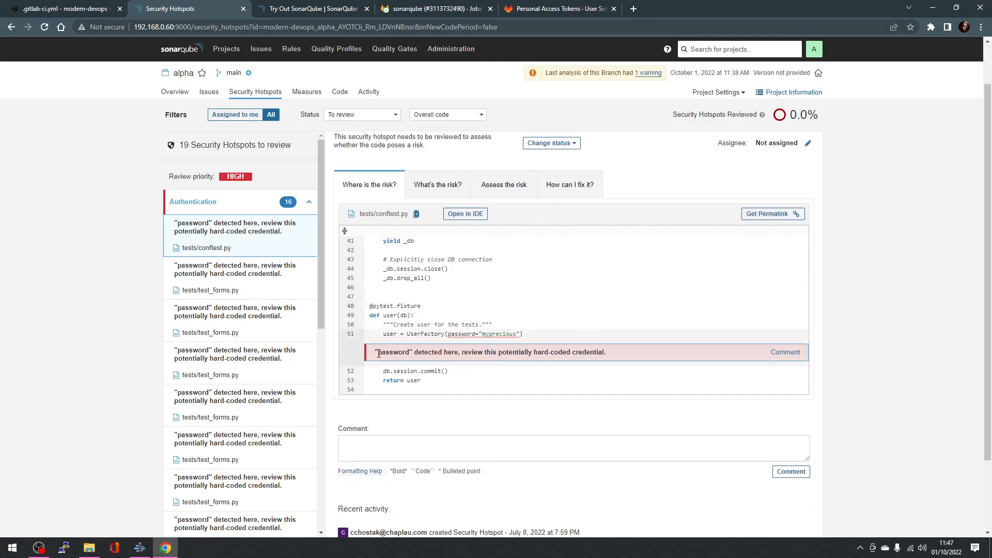
{"action": "mouse_move", "coordinate": [541, 353]}
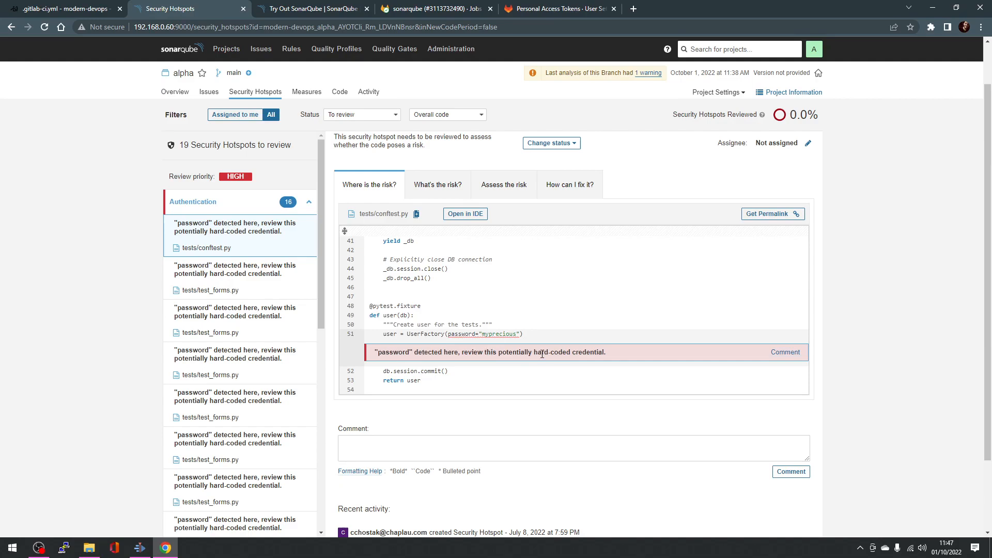
{"action": "mouse_move", "coordinate": [426, 236]}
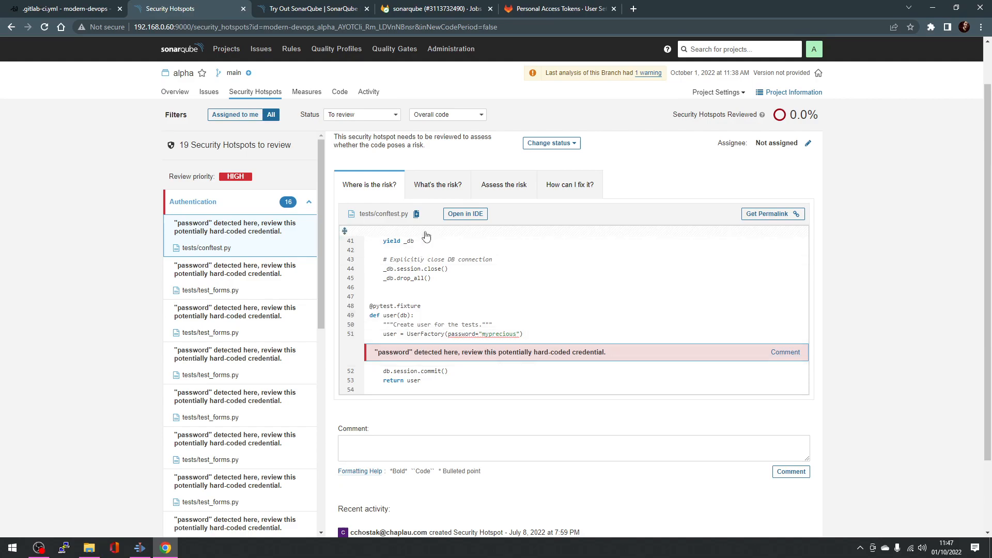
{"action": "left_click", "coordinate": [437, 184]}
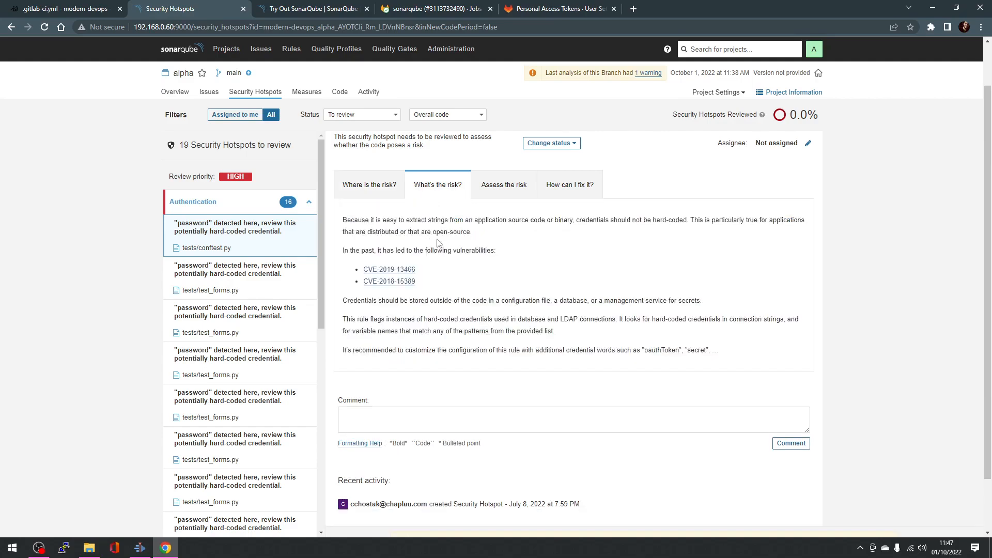
{"action": "left_click", "coordinate": [504, 183]}
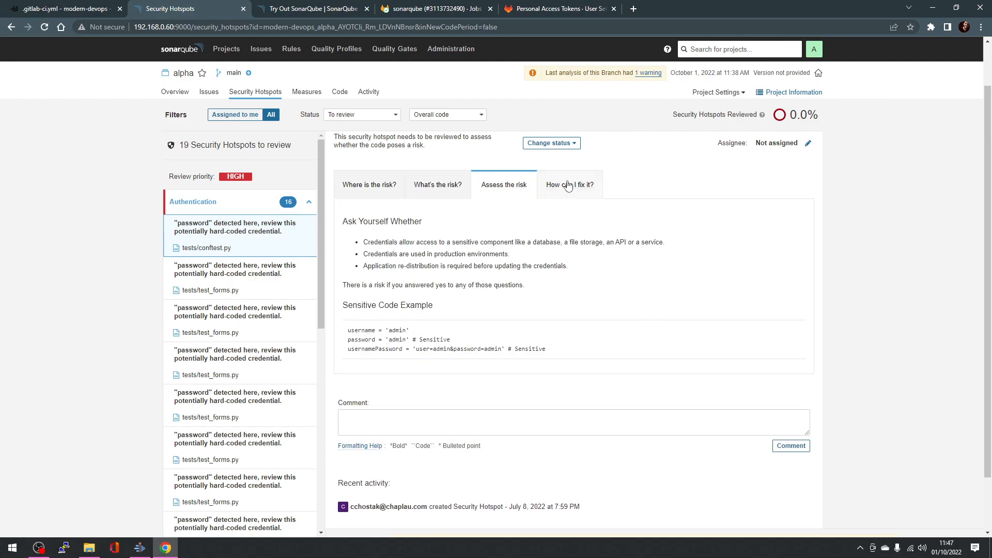
{"action": "left_click", "coordinate": [569, 184]}
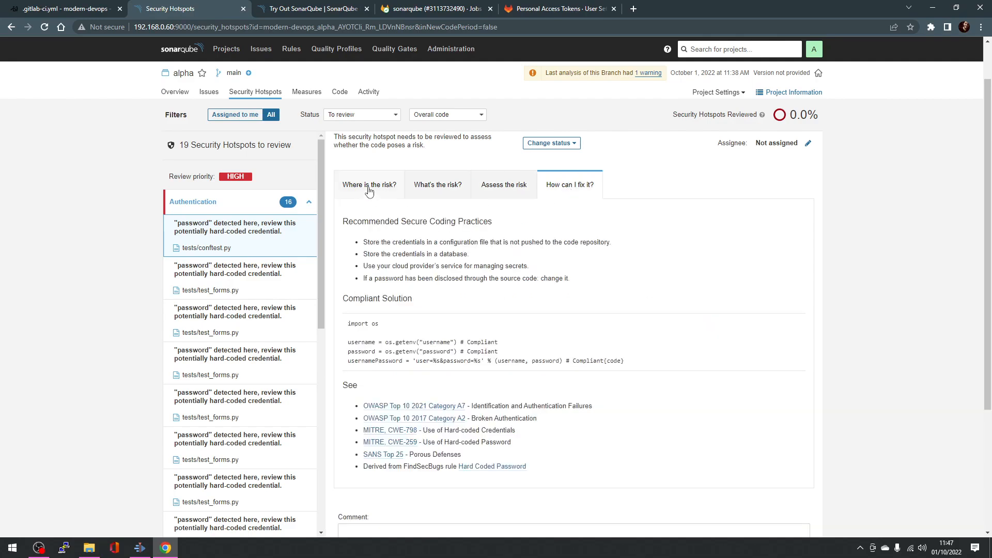
{"action": "left_click", "coordinate": [369, 183]}
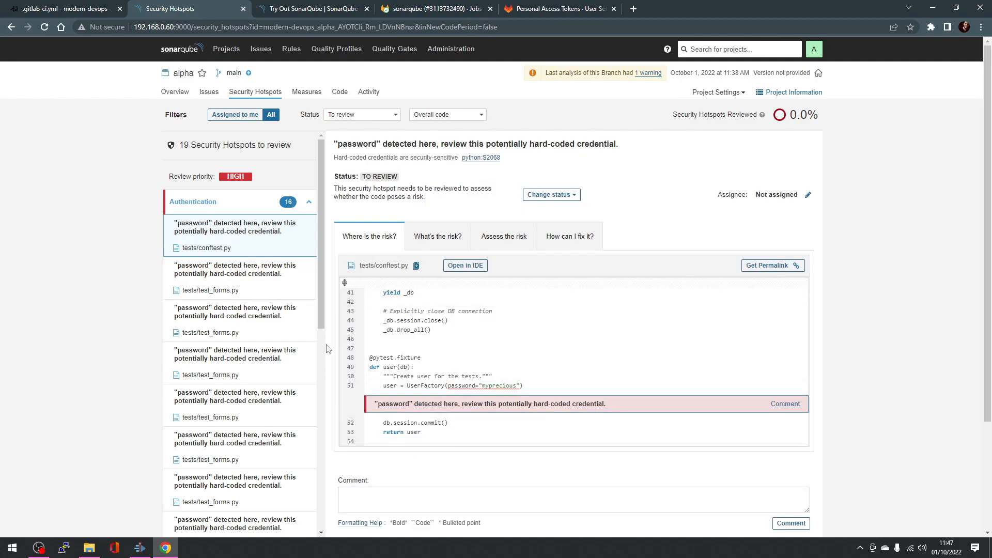
{"action": "scroll", "scroll_direction": "down", "scroll_amount": 3}
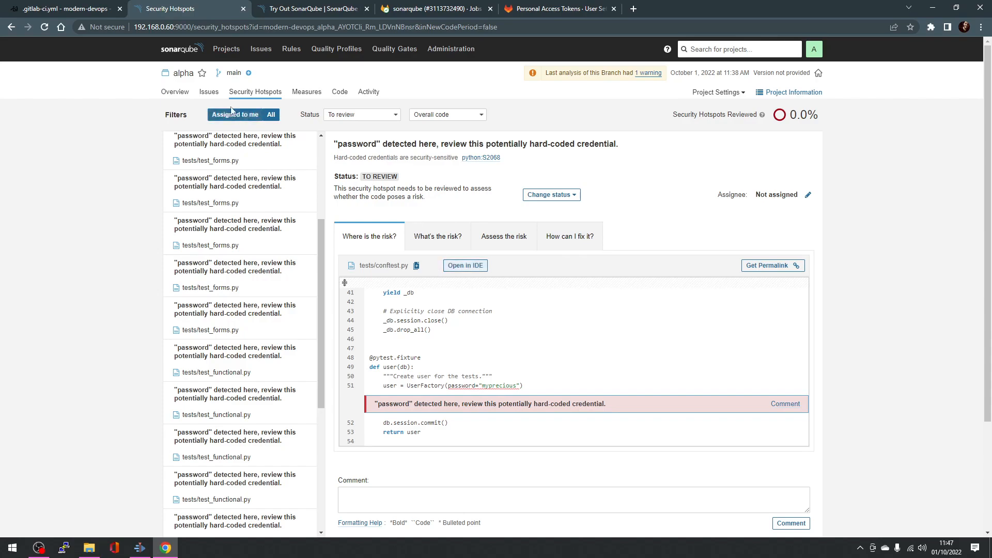
Return to alpha's overview dashboard showing Passed, 5 bugs, 19 hotspots and 57min debt.
{"action": "left_click", "coordinate": [174, 92]}
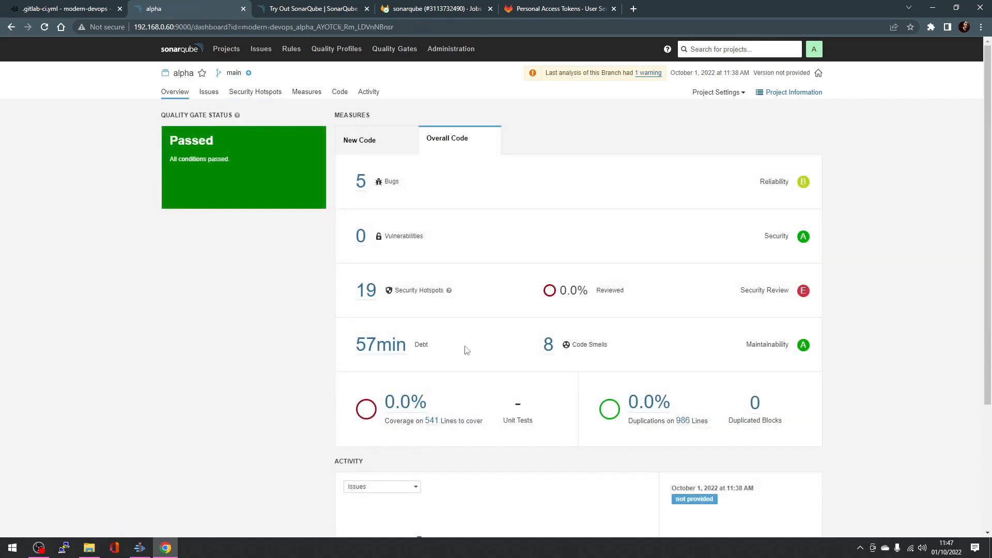
{"action": "mouse_move", "coordinate": [553, 334]}
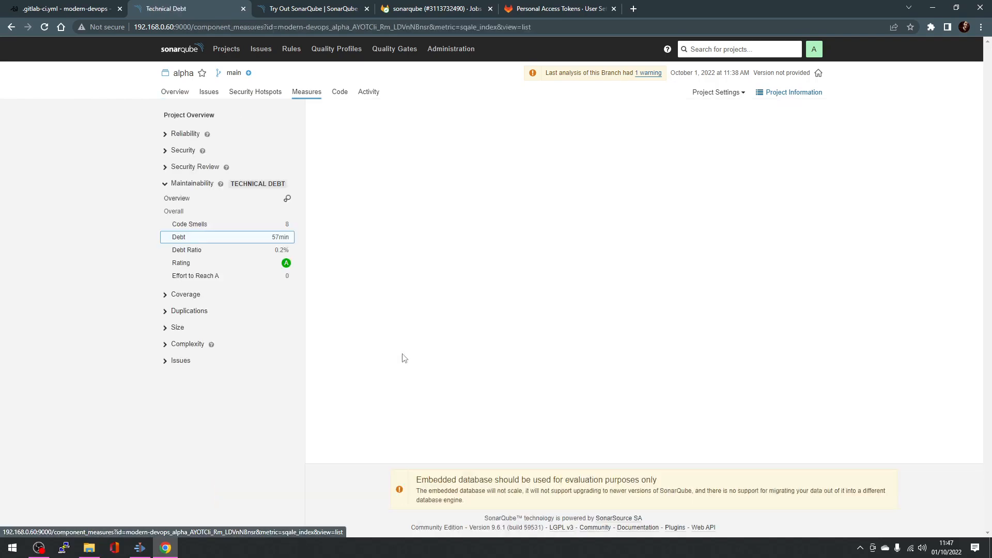
Inspect tests/test_functional.py's code, which carries 21min of debt across 2 code smells.
{"action": "left_click", "coordinate": [179, 237]}
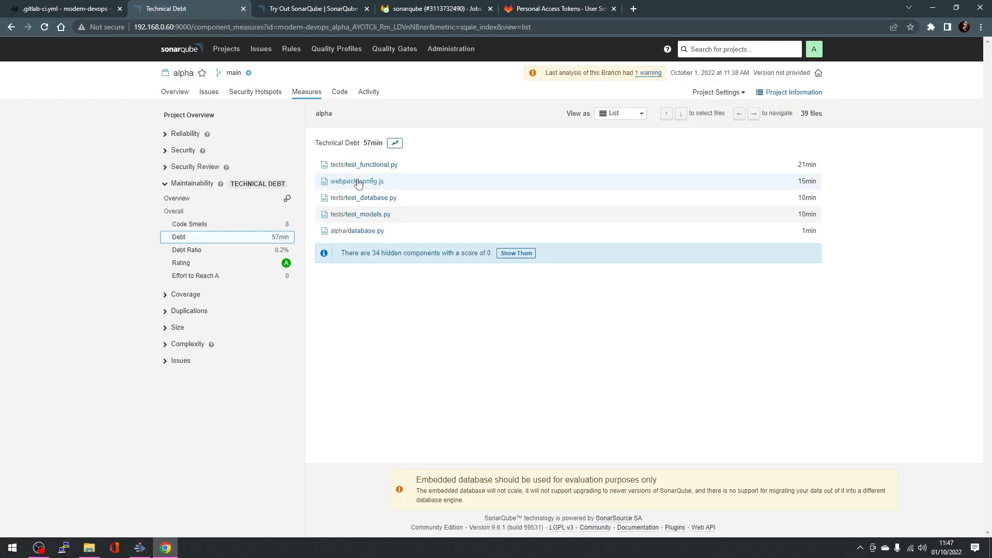
{"action": "left_click", "coordinate": [363, 165]}
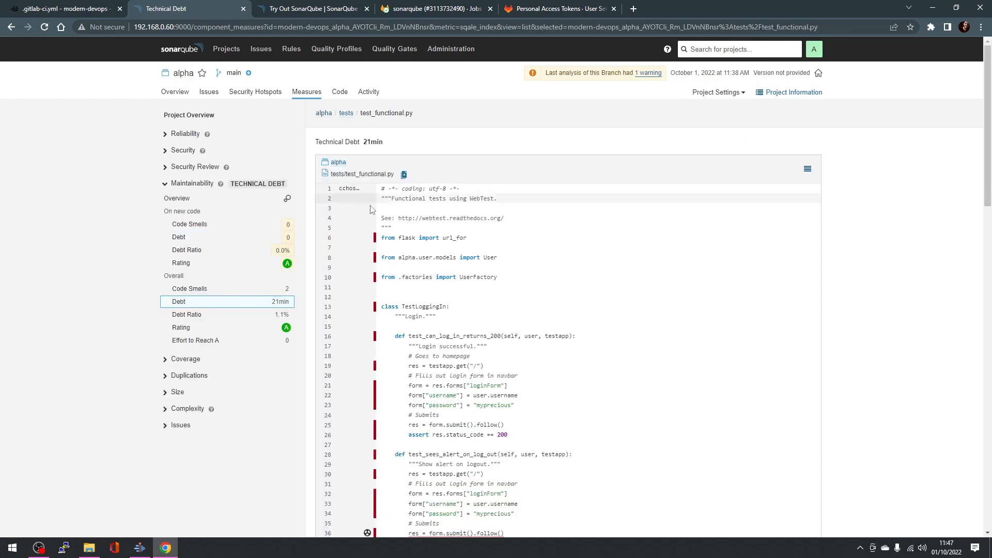
{"action": "scroll", "scroll_direction": "down", "scroll_amount": 3}
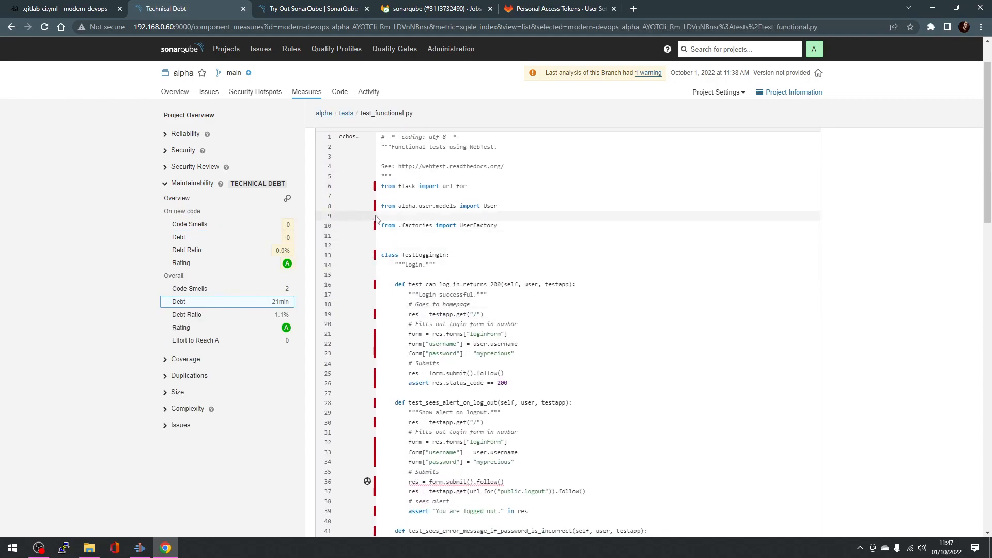
{"action": "mouse_move", "coordinate": [375, 185]}
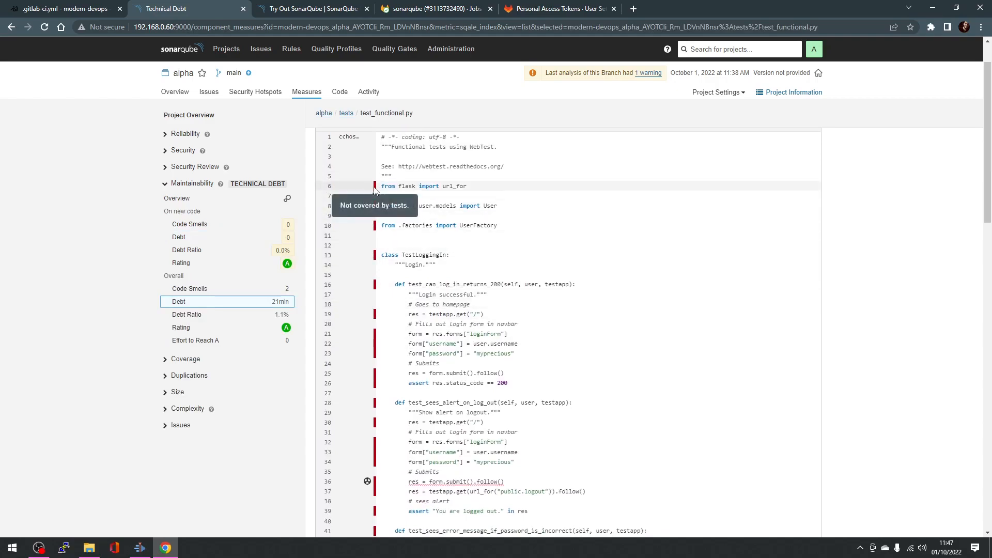
{"action": "mouse_move", "coordinate": [375, 292]}
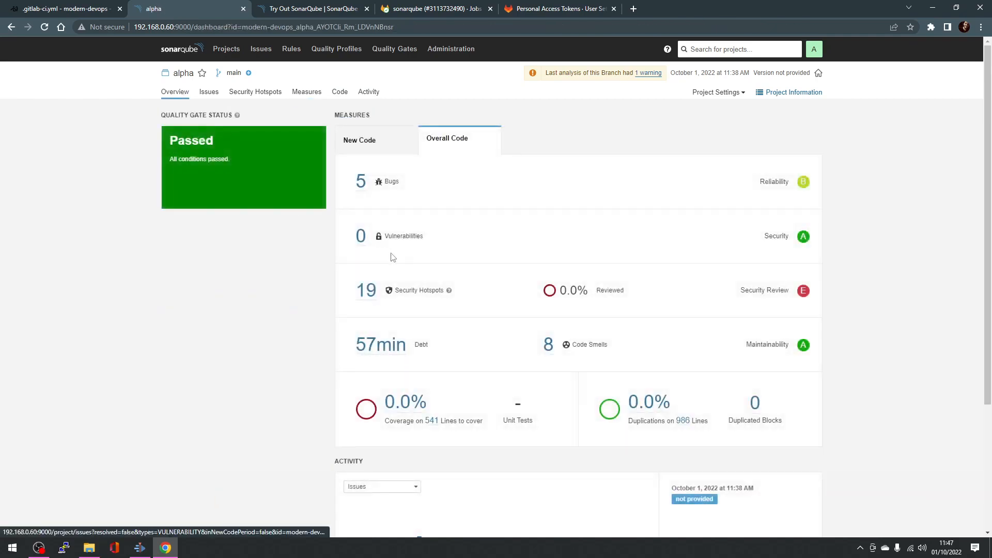
{"action": "mouse_move", "coordinate": [403, 318]}
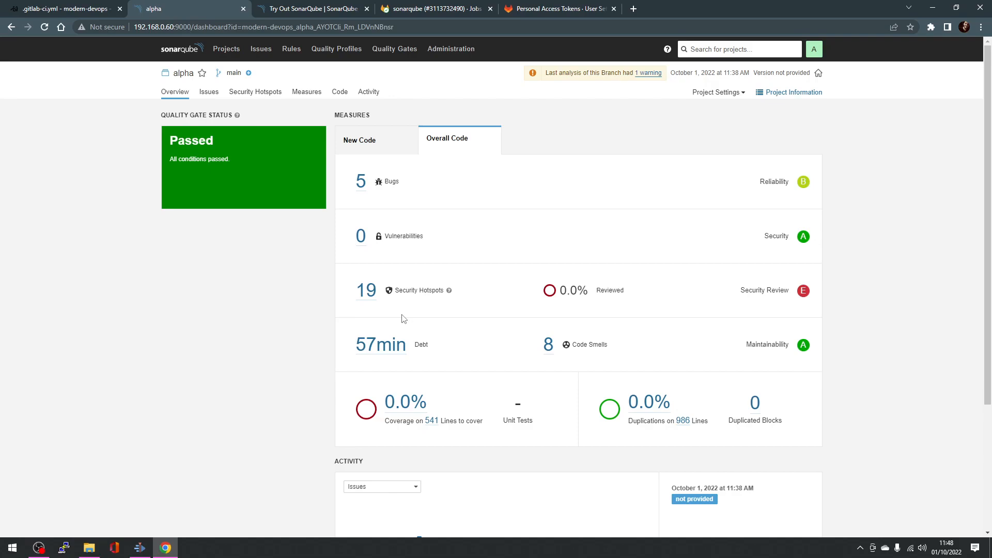
{"action": "mouse_move", "coordinate": [567, 337]}
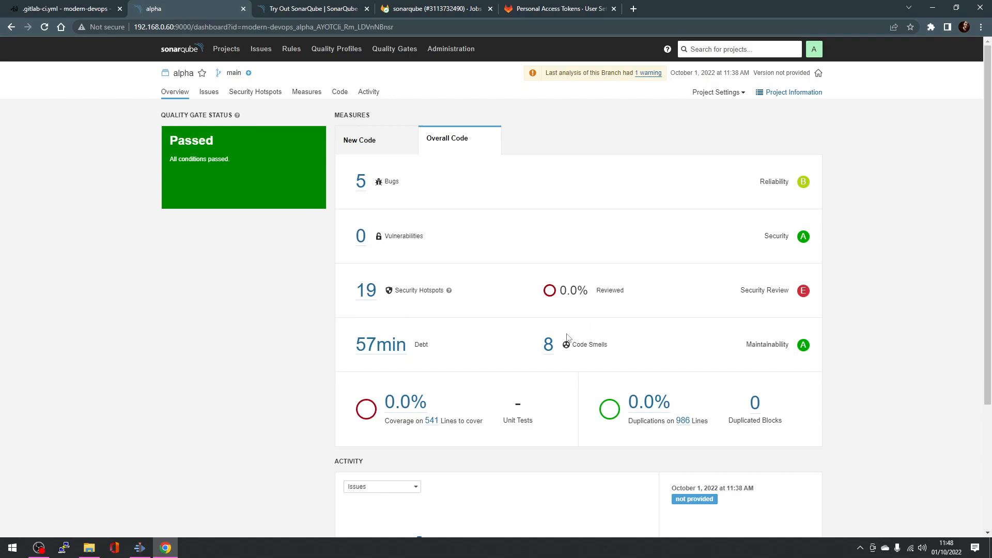
{"action": "left_click", "coordinate": [360, 181]}
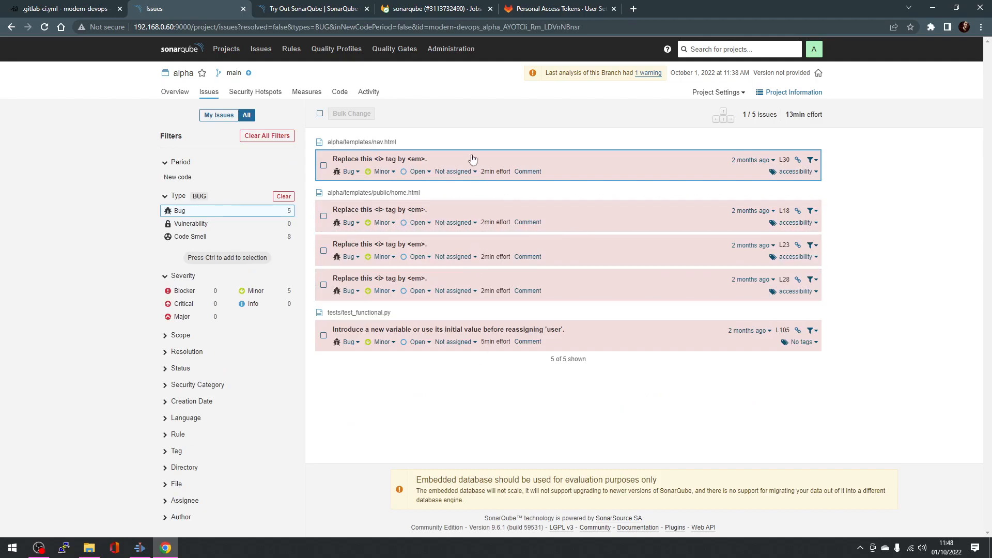
{"action": "left_click", "coordinate": [379, 158]}
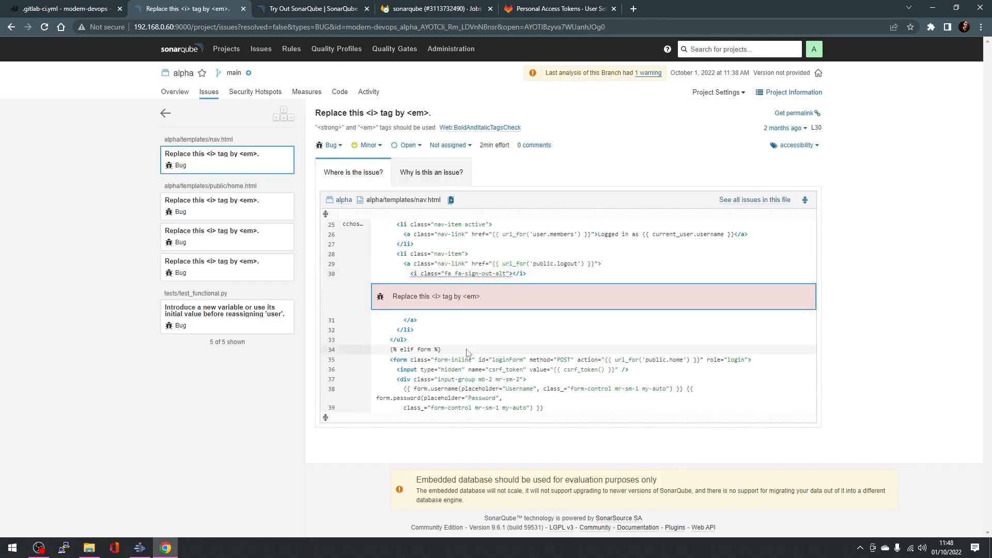
{"action": "left_click", "coordinate": [175, 92]}
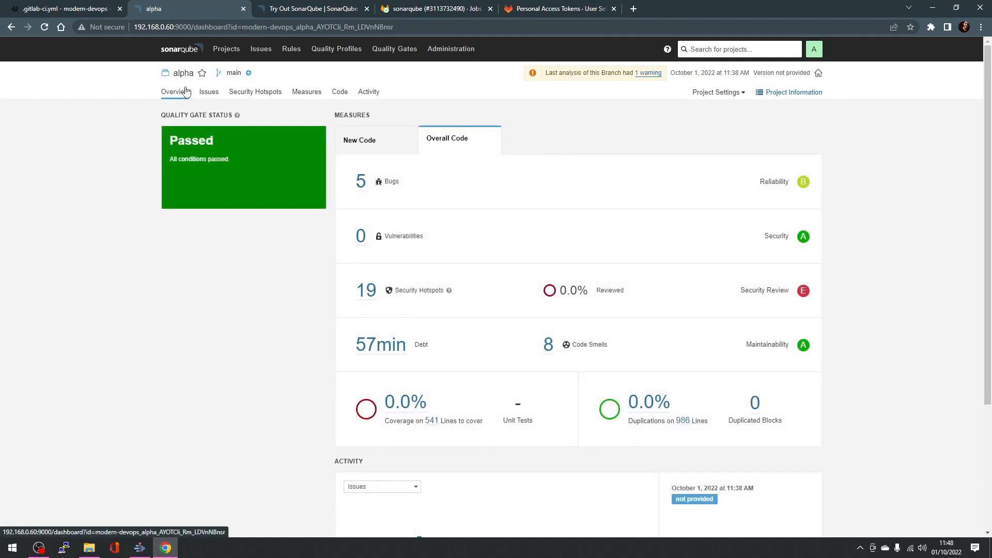
{"action": "mouse_move", "coordinate": [440, 325]}
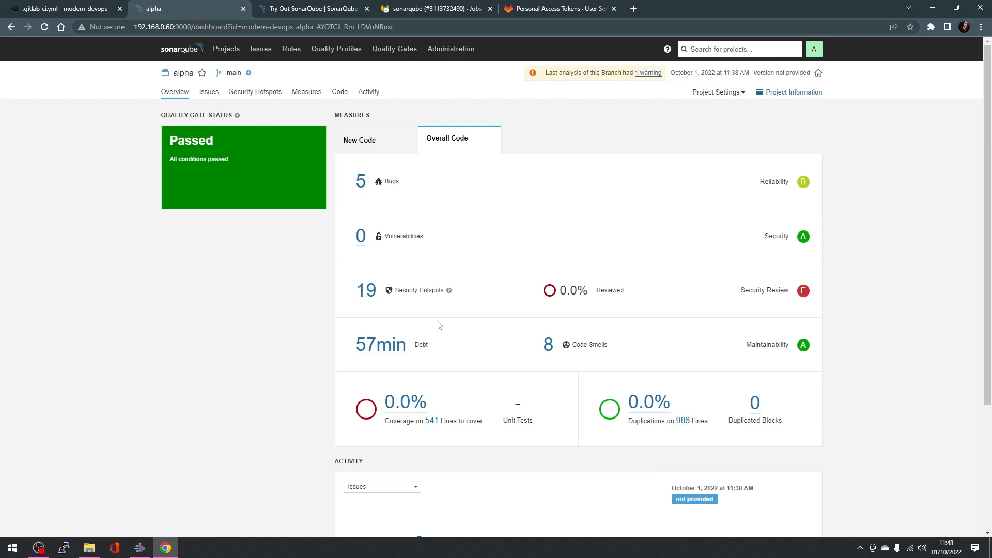
Review alpha's overview dashboard, then return to the Try Out SonarQube quick-start guide.
{"action": "scroll", "scroll_direction": "down", "scroll_amount": 3}
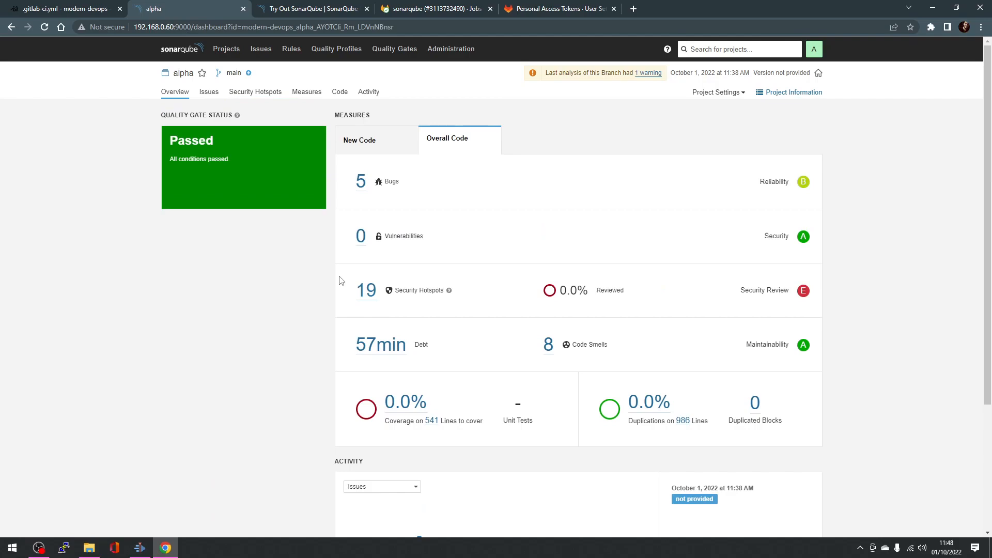
{"action": "mouse_move", "coordinate": [330, 269]}
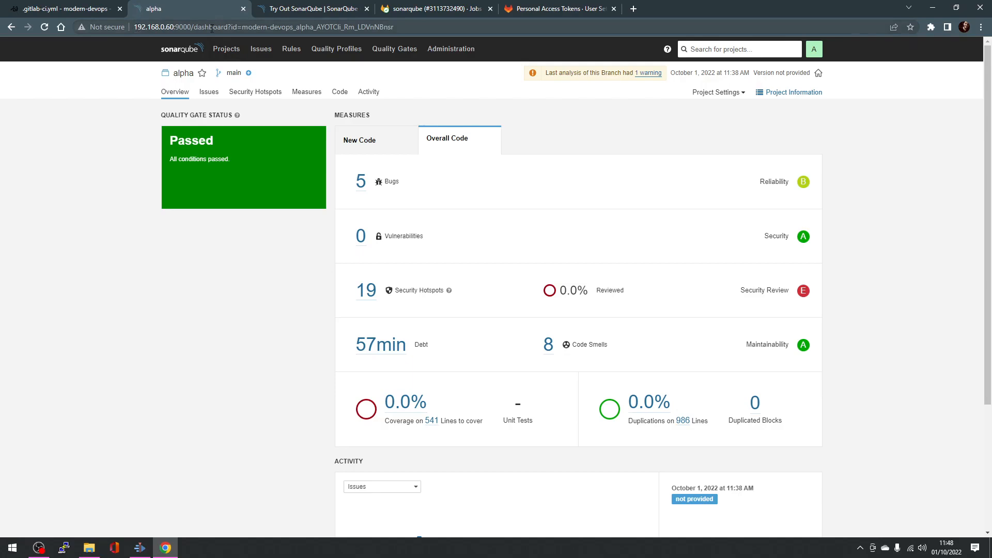
{"action": "scroll", "scroll_direction": "down", "scroll_amount": 3}
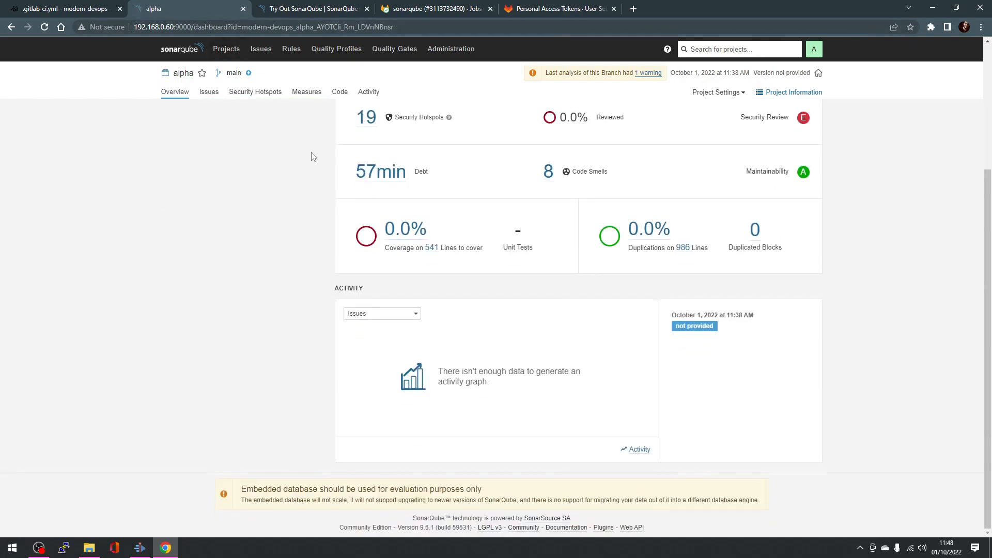
{"action": "mouse_move", "coordinate": [239, 494]}
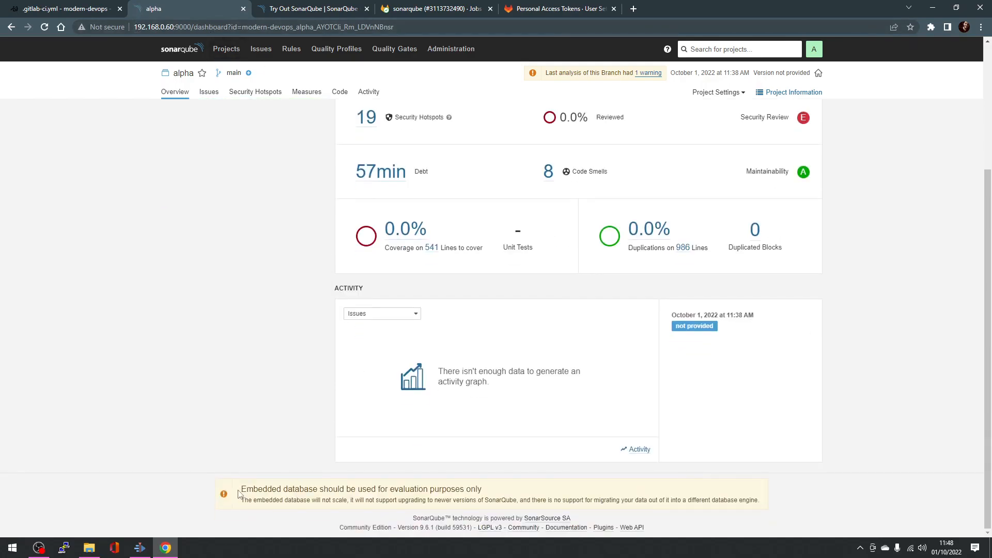
{"action": "double_click", "coordinate": [361, 488]}
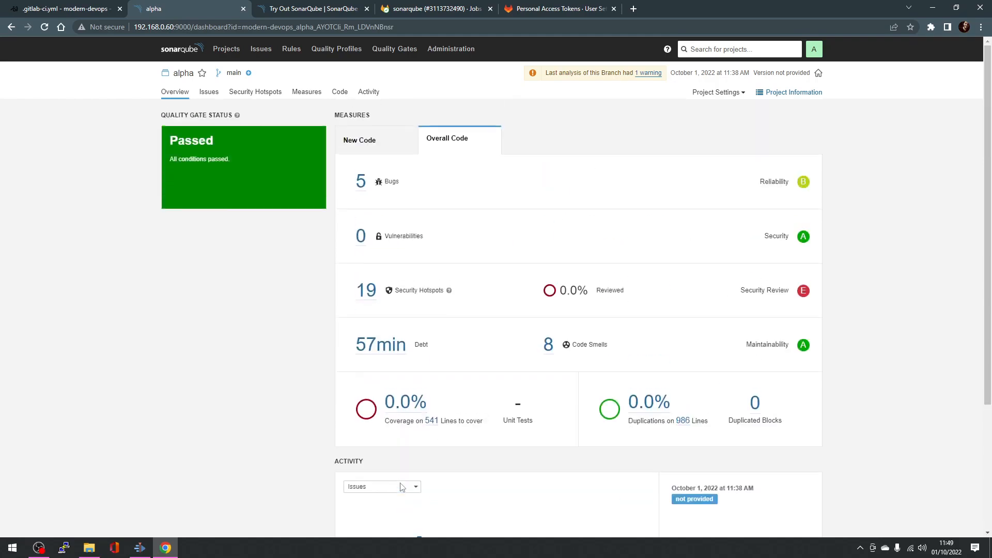
{"action": "mouse_move", "coordinate": [654, 203]}
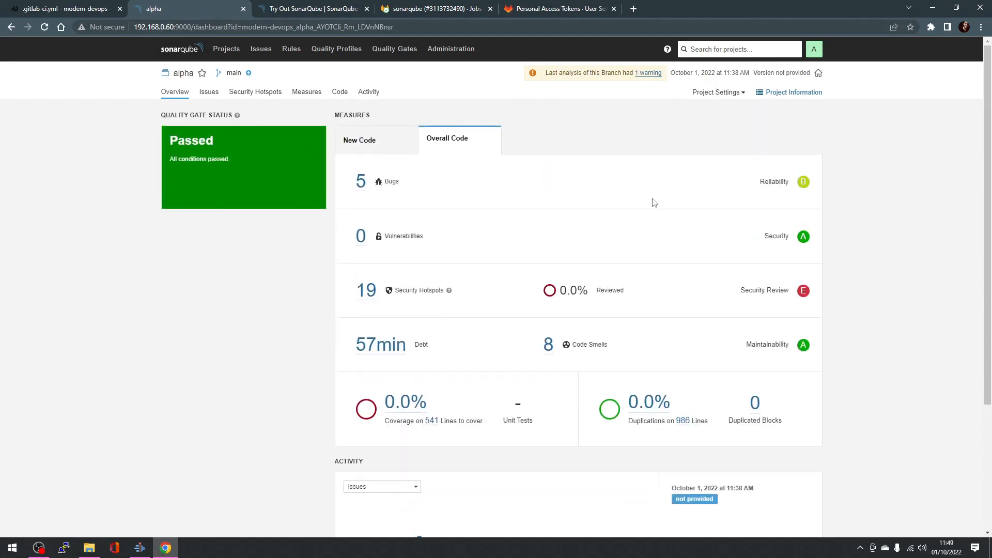
{"action": "mouse_move", "coordinate": [575, 345]}
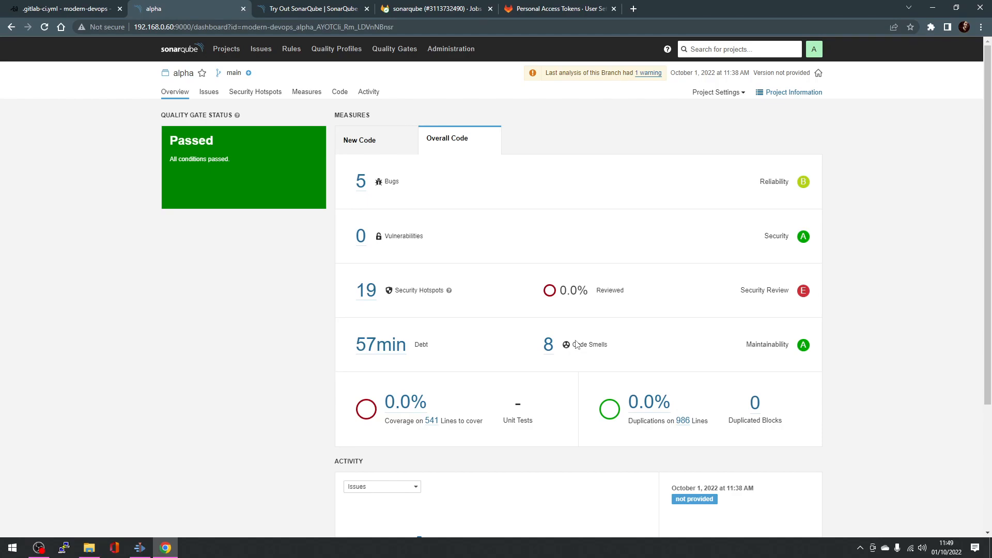
{"action": "mouse_move", "coordinate": [411, 473]}
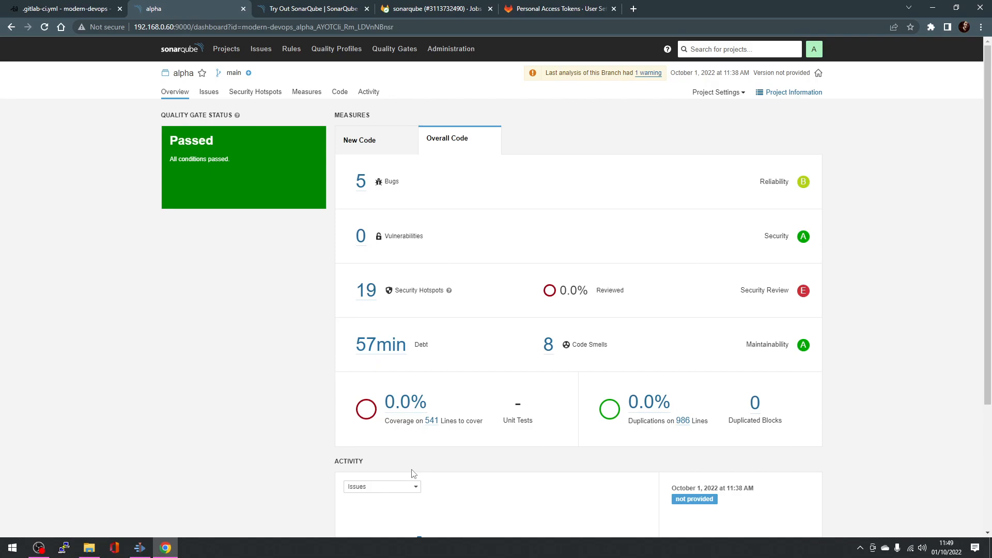
{"action": "left_click", "coordinate": [310, 8]}
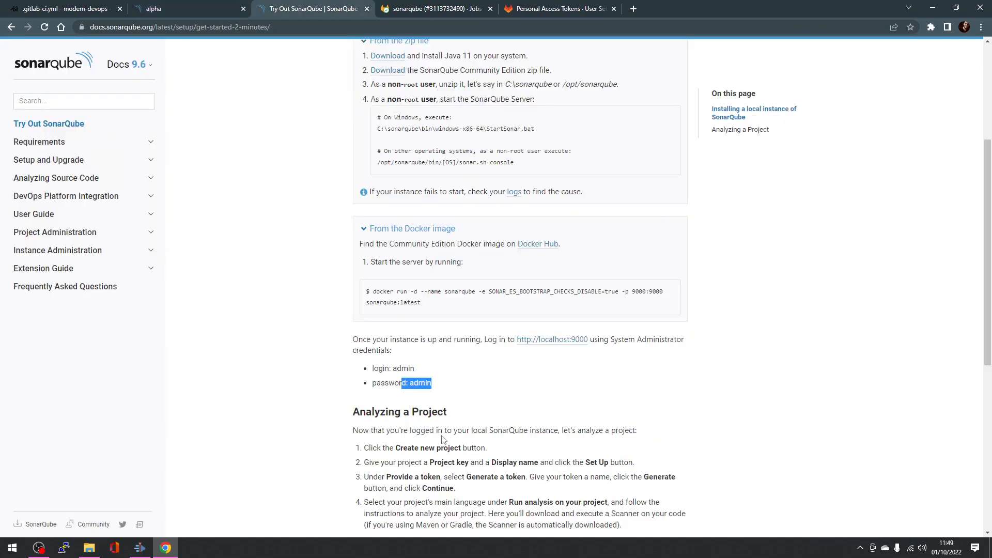
{"action": "scroll", "scroll_direction": "up", "scroll_amount": 3}
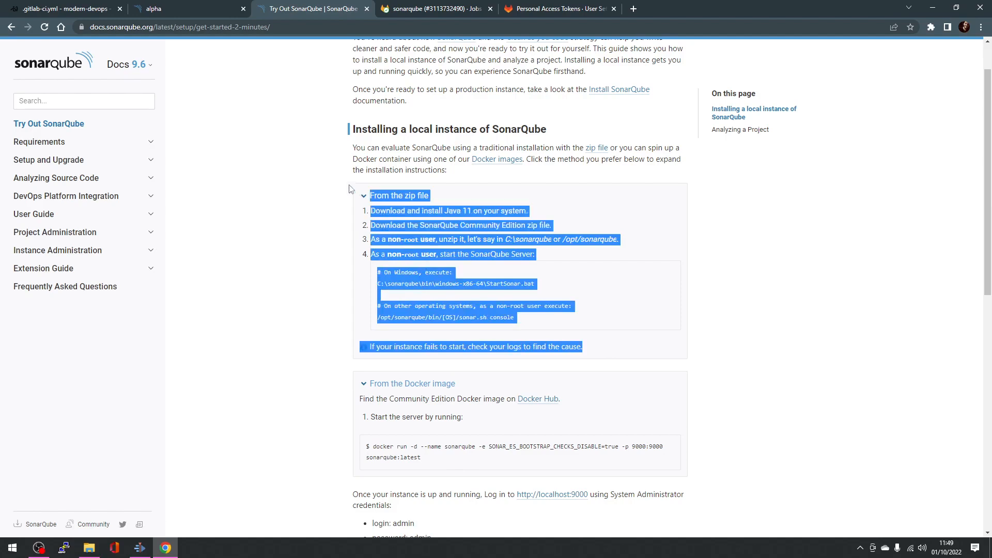
{"action": "mouse_move", "coordinate": [386, 210]}
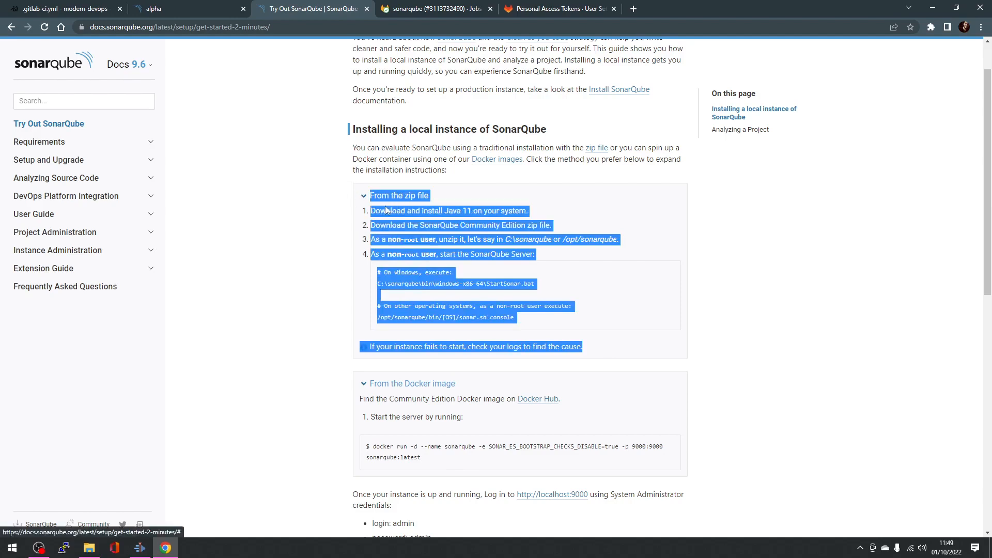
{"action": "mouse_move", "coordinate": [459, 303]}
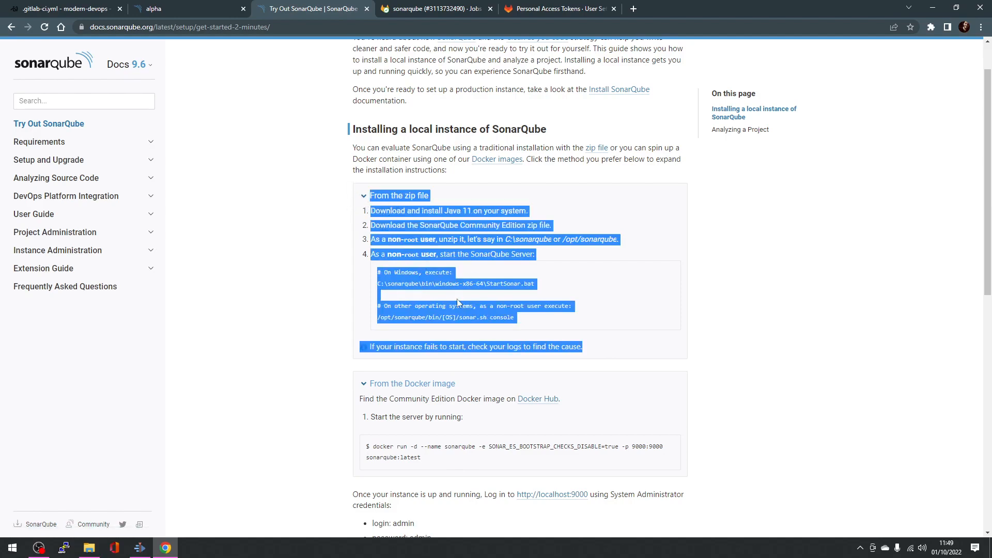
{"action": "scroll", "scroll_direction": "down", "scroll_amount": 3}
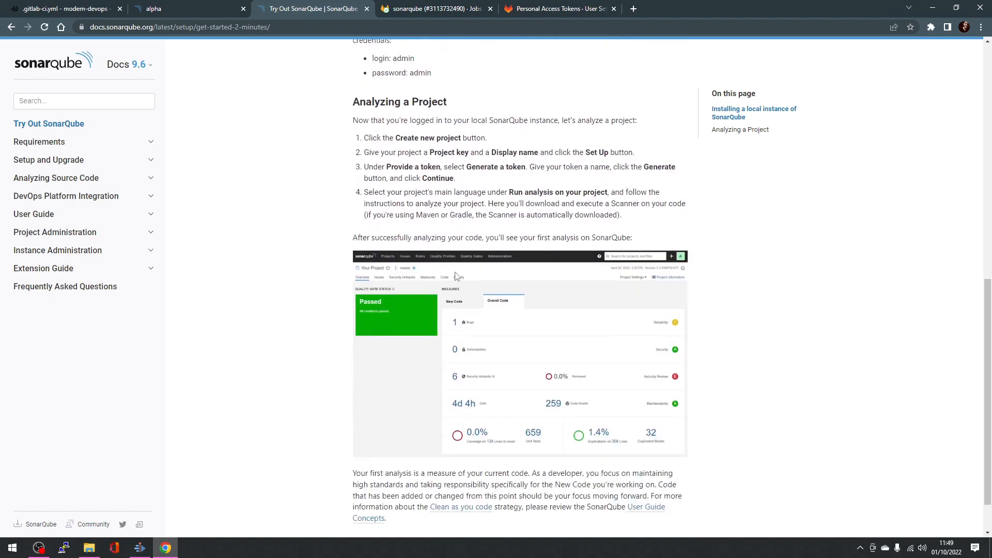
{"action": "scroll", "scroll_direction": "up", "scroll_amount": 3}
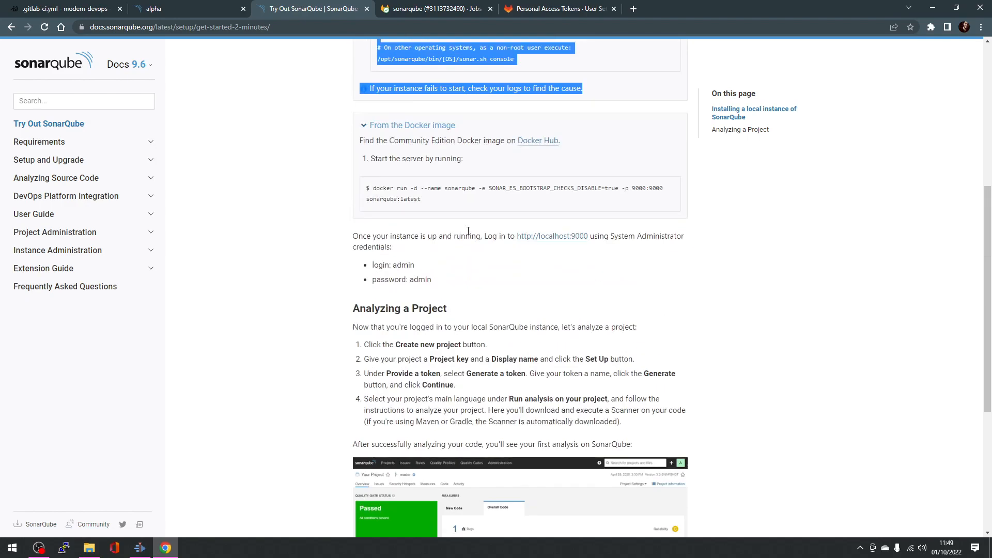